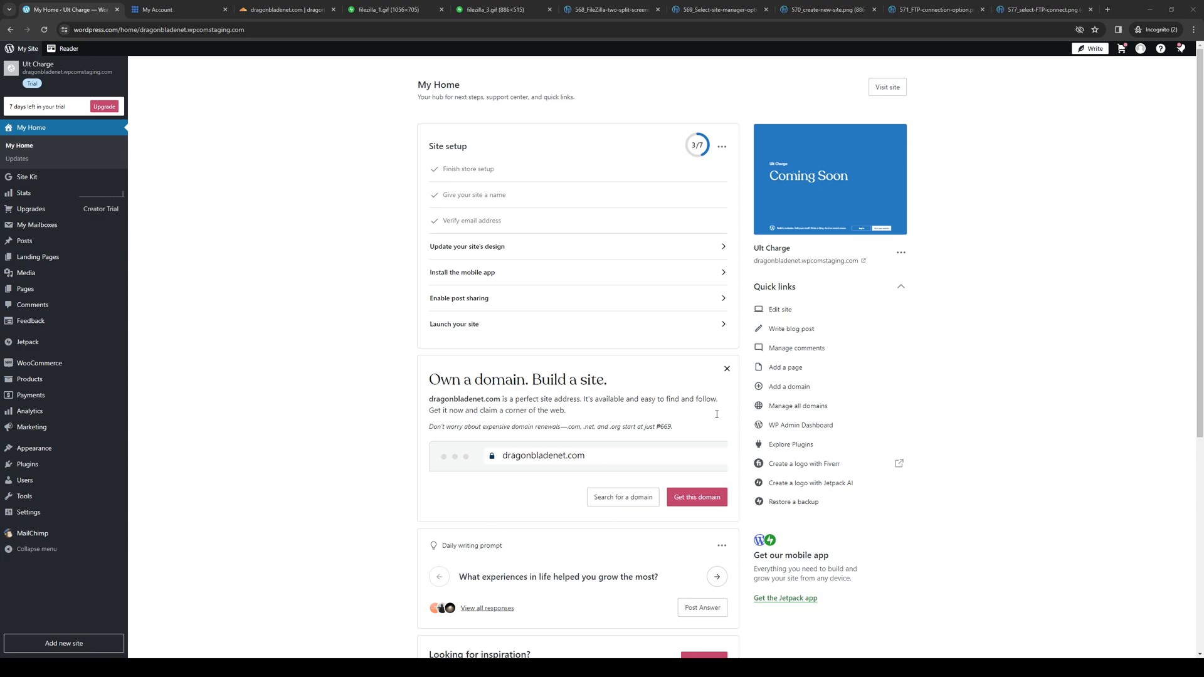
{"action": "mouse_move", "coordinate": [586, 359]}
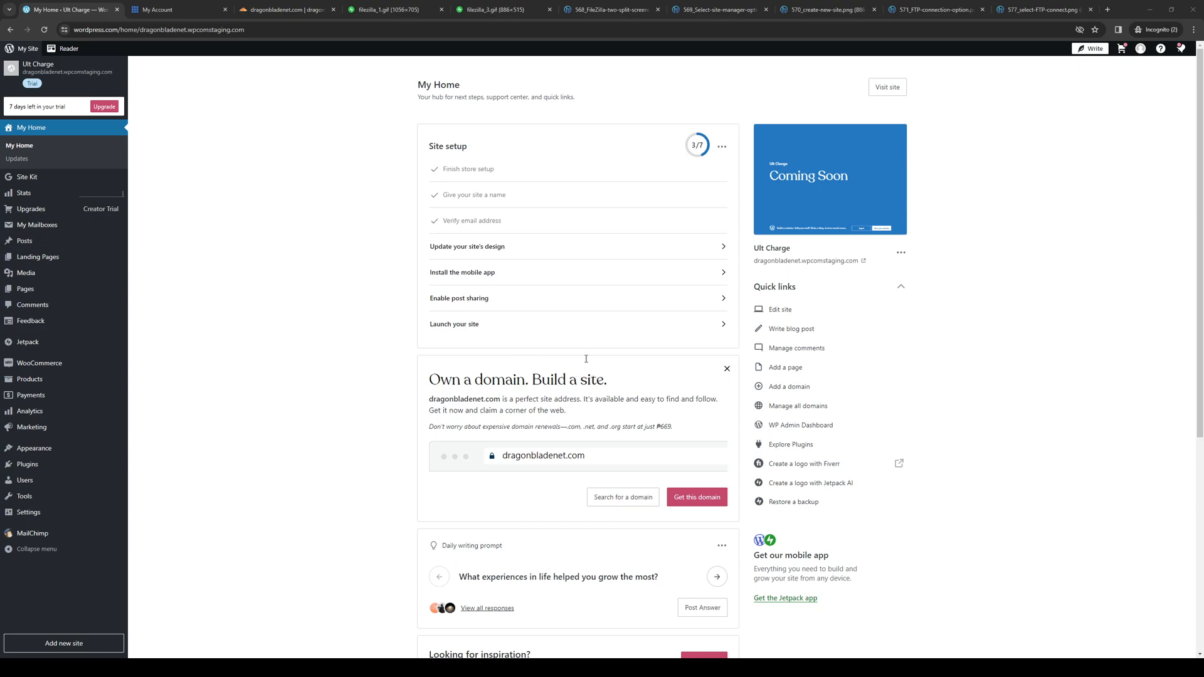
{"action": "mouse_move", "coordinate": [640, 392]}
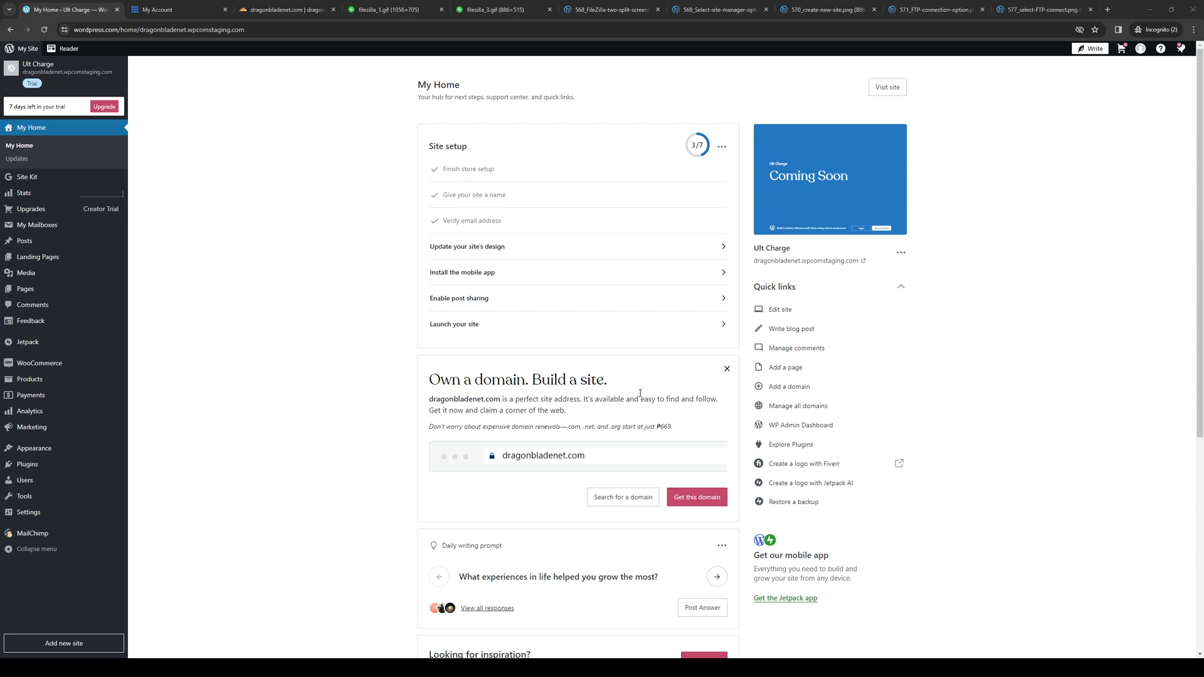
{"action": "mouse_move", "coordinate": [776, 248]}
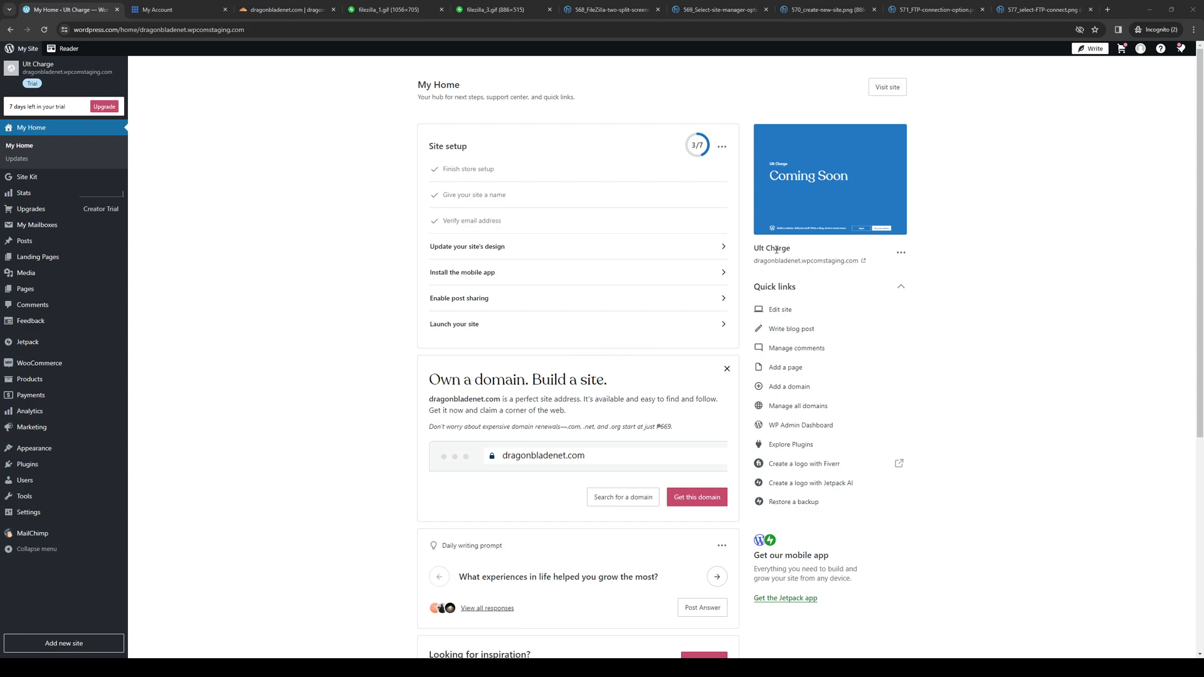
{"action": "mouse_move", "coordinate": [743, 355]}
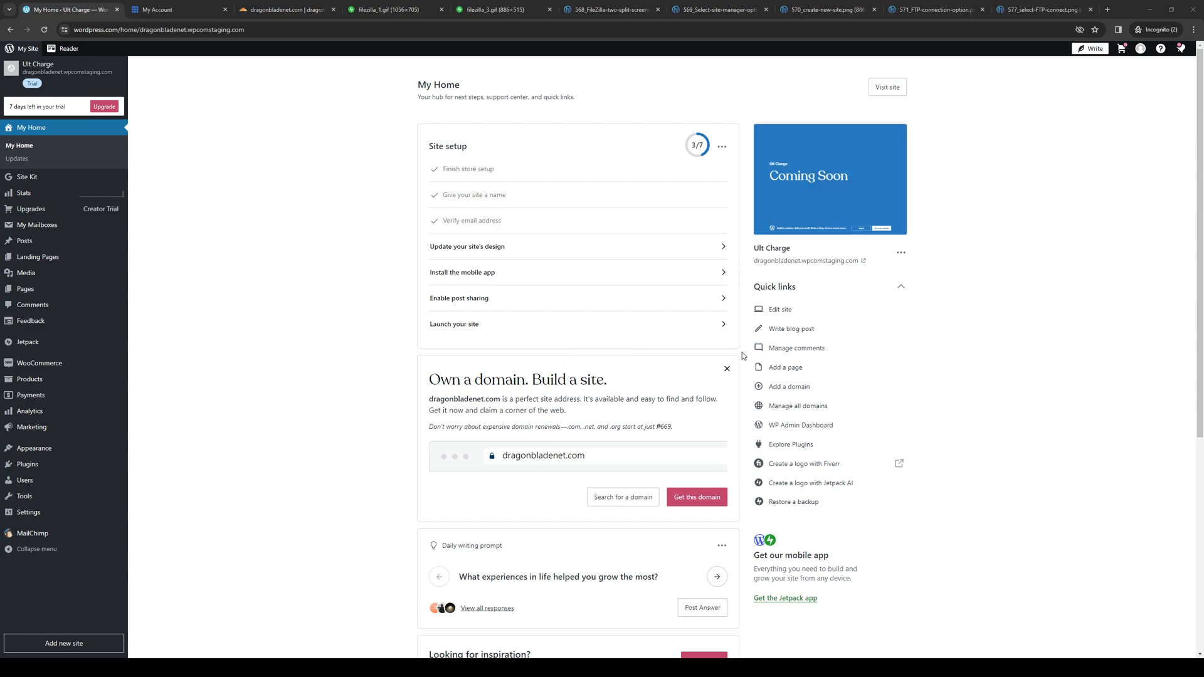
{"action": "mouse_move", "coordinate": [735, 442]}
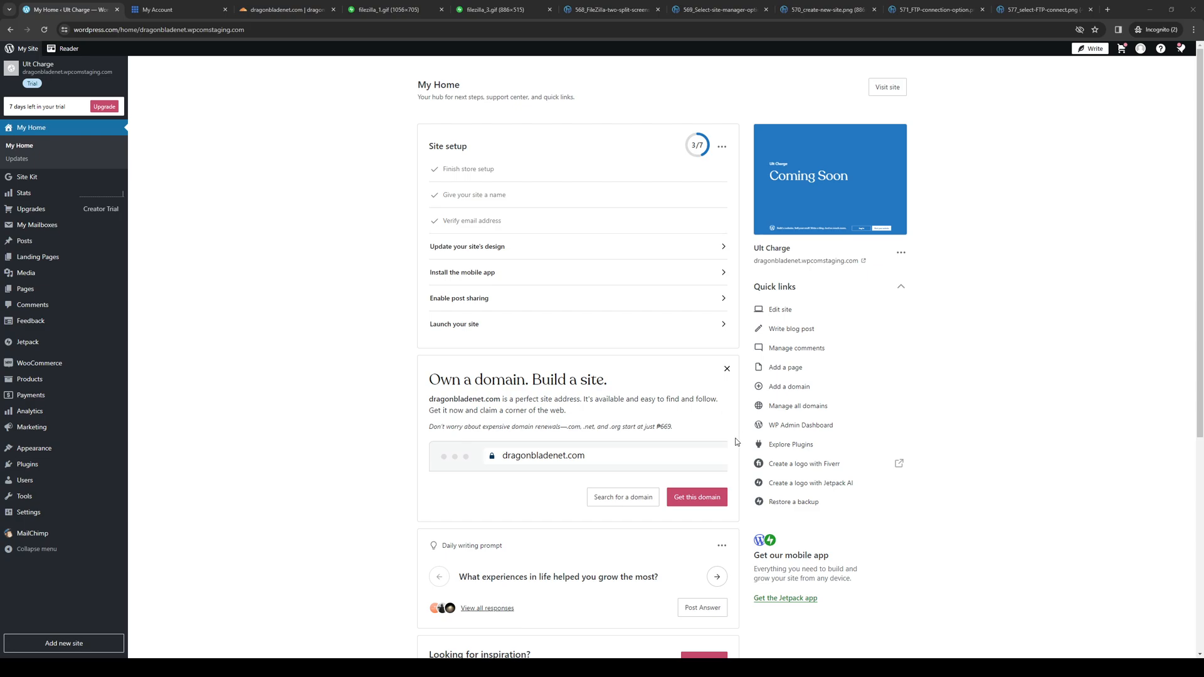
{"action": "mouse_move", "coordinate": [723, 435]}
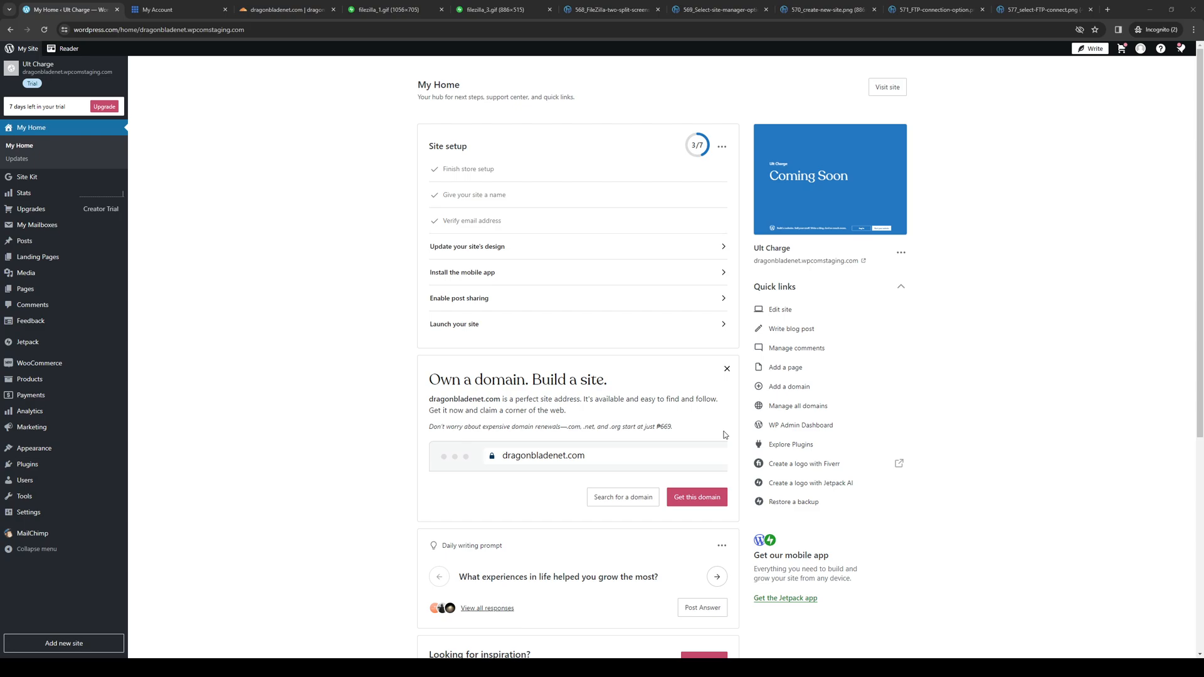
{"action": "mouse_move", "coordinate": [269, 276]}
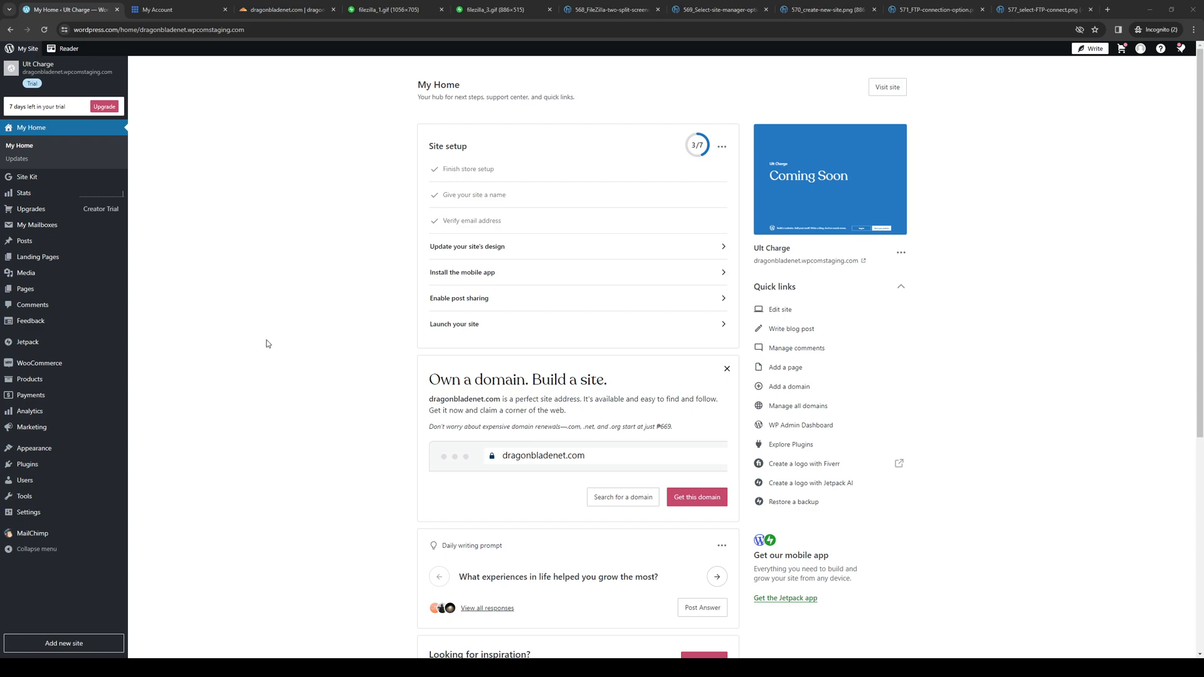
{"action": "mouse_move", "coordinate": [303, 278]}
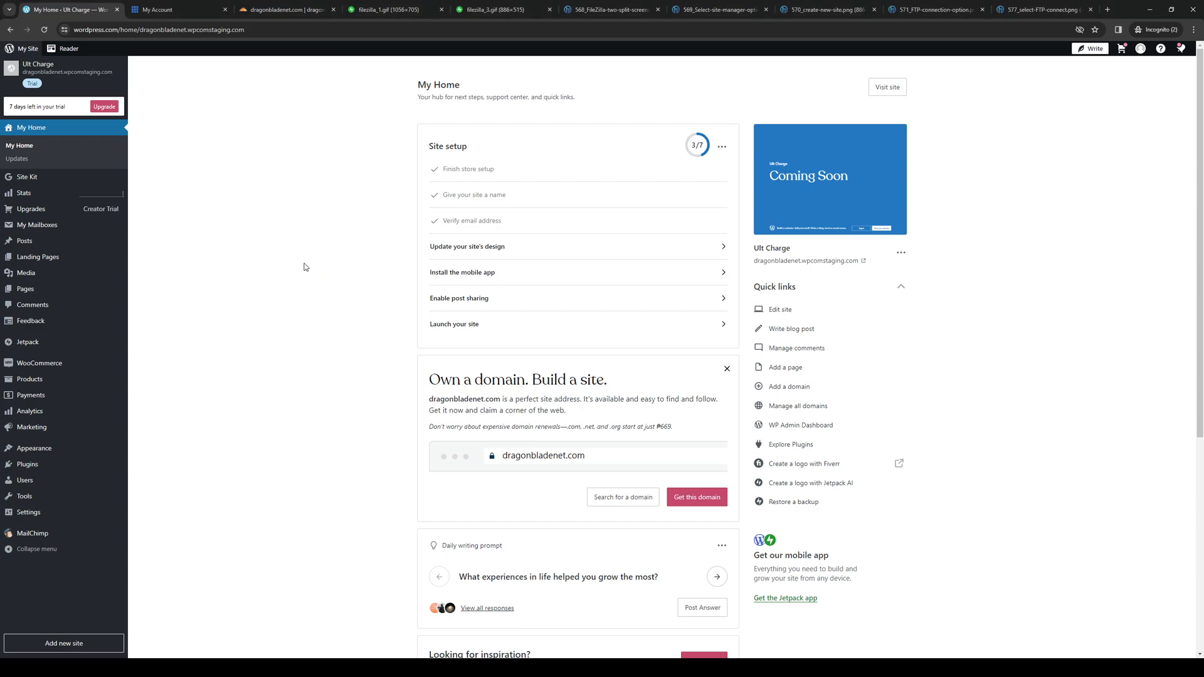
{"action": "mouse_move", "coordinate": [330, 259]}
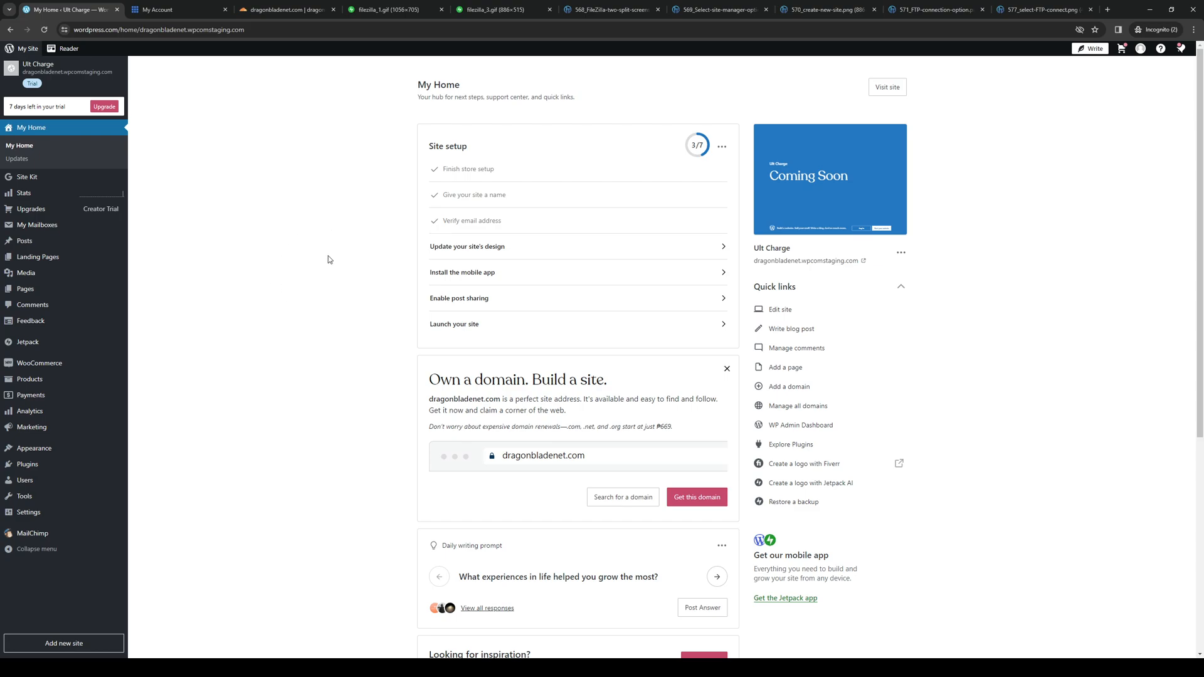
{"action": "mouse_move", "coordinate": [39, 71]}
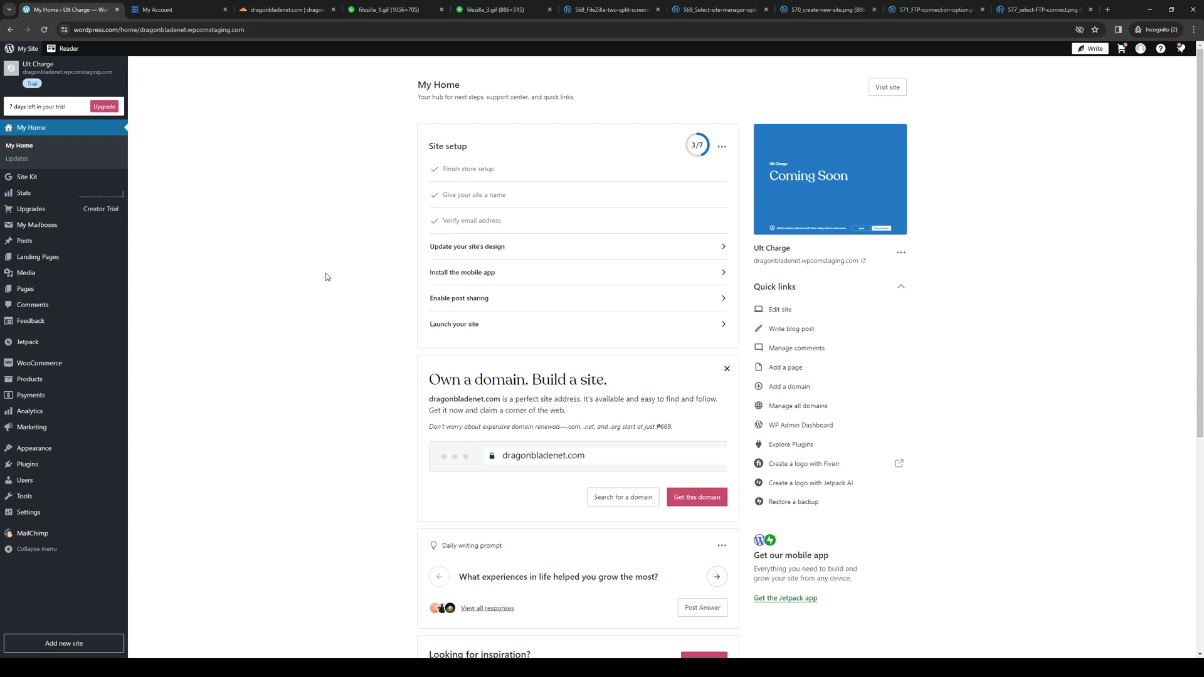
{"action": "mouse_move", "coordinate": [343, 280]}
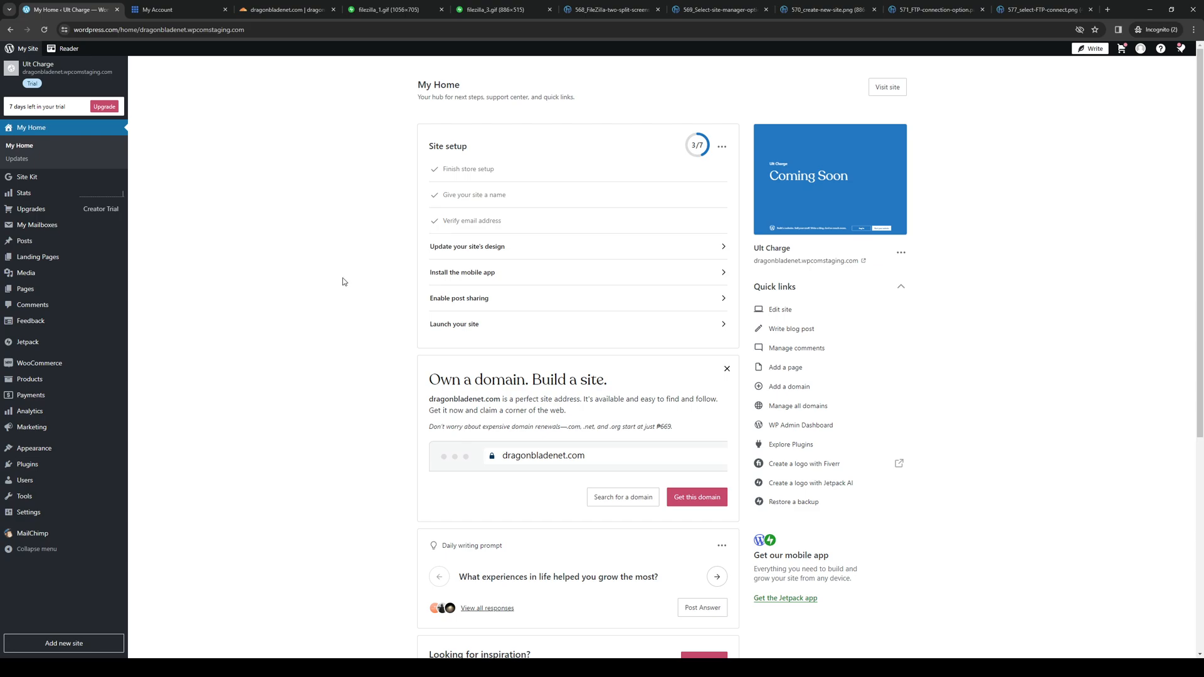
{"action": "mouse_move", "coordinate": [349, 195]}
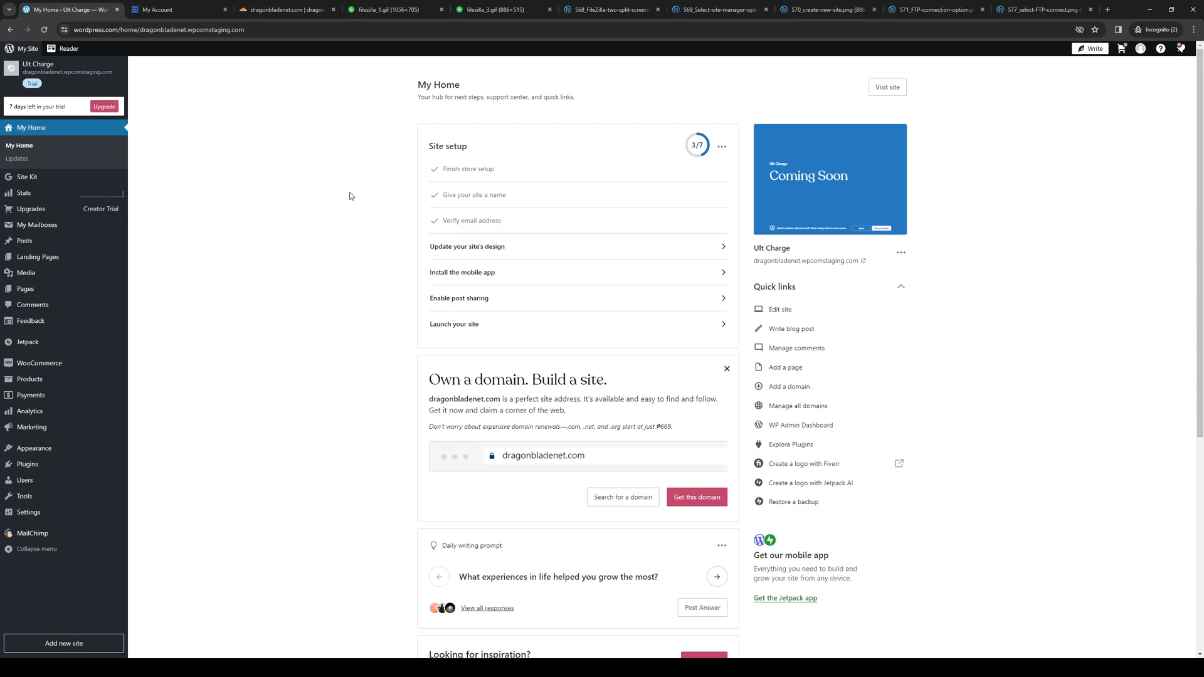
Switch to the filezilla_1.gif screenshot of a FileZilla session connected to the blog server
{"action": "left_click", "coordinate": [395, 9]}
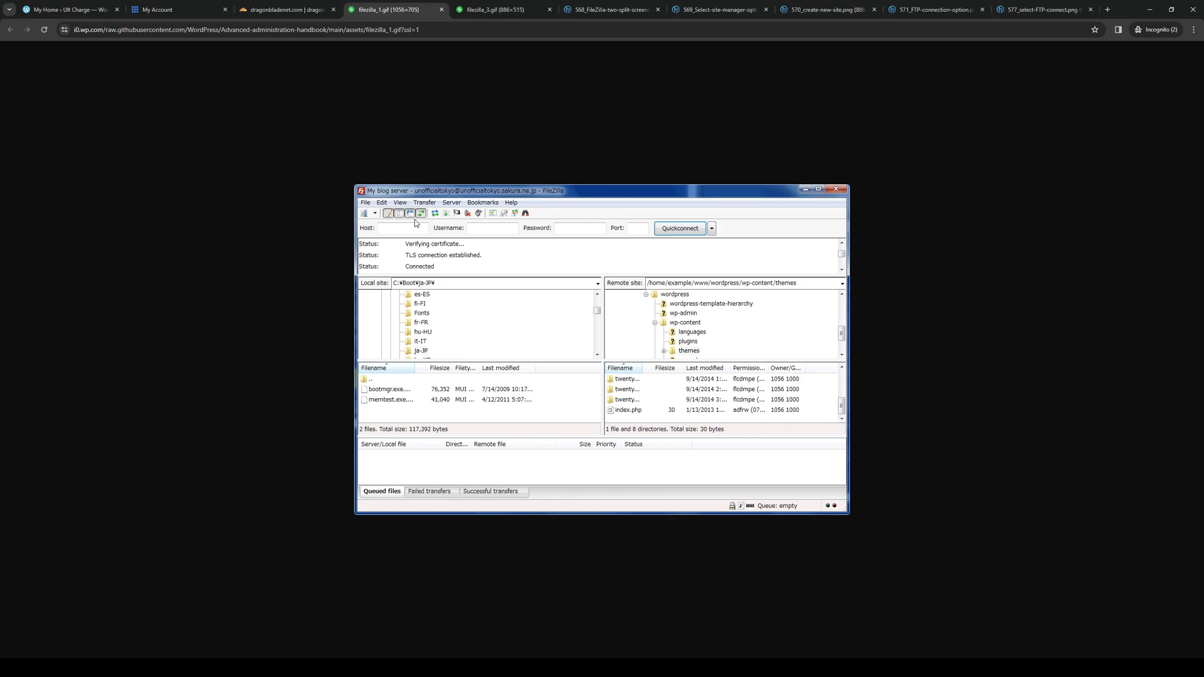
{"action": "mouse_move", "coordinate": [504, 346]}
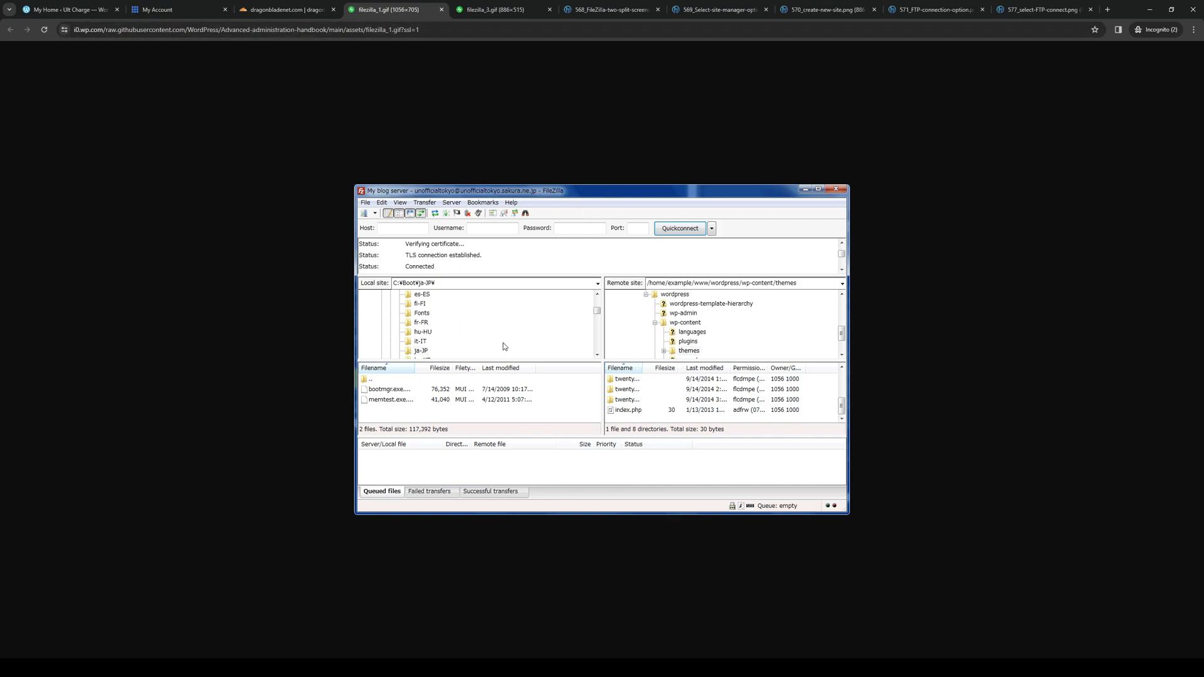
{"action": "mouse_move", "coordinate": [753, 371]}
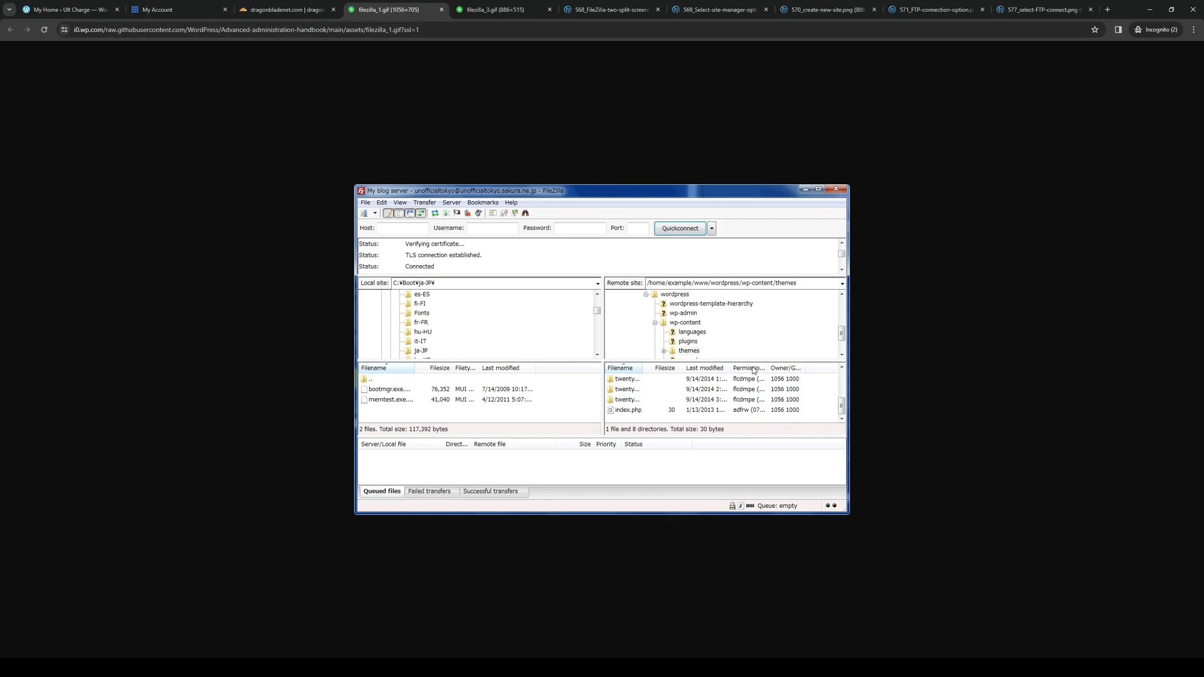
{"action": "mouse_move", "coordinate": [653, 366]}
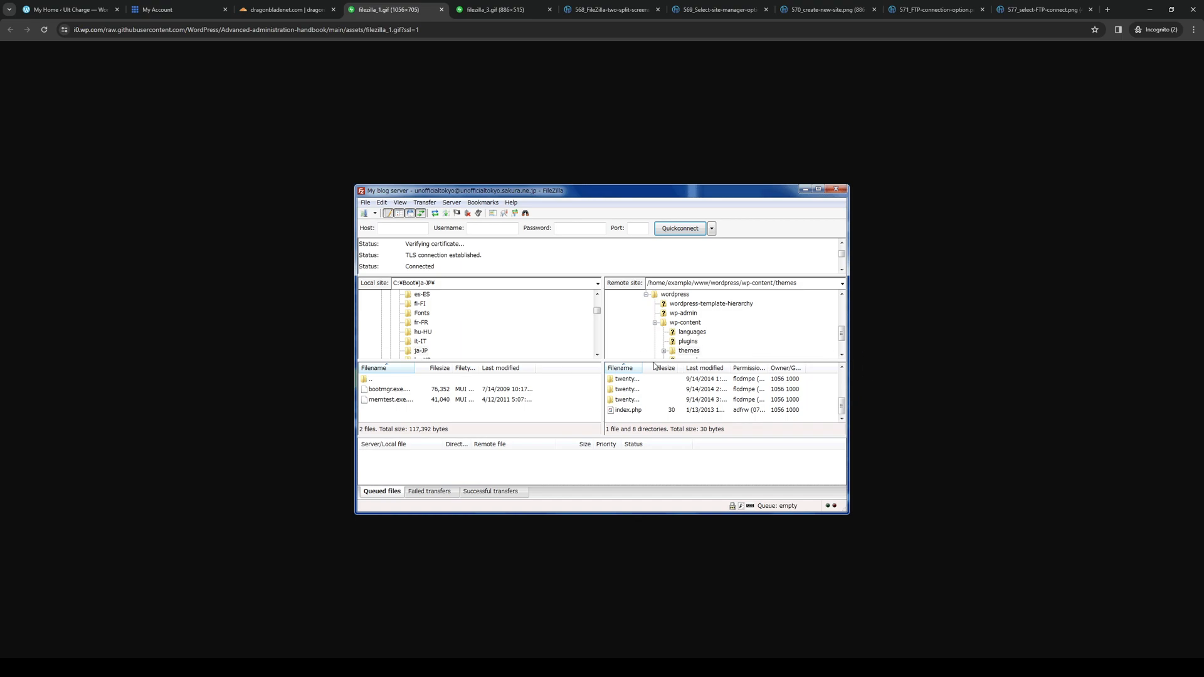
{"action": "mouse_move", "coordinate": [741, 353]}
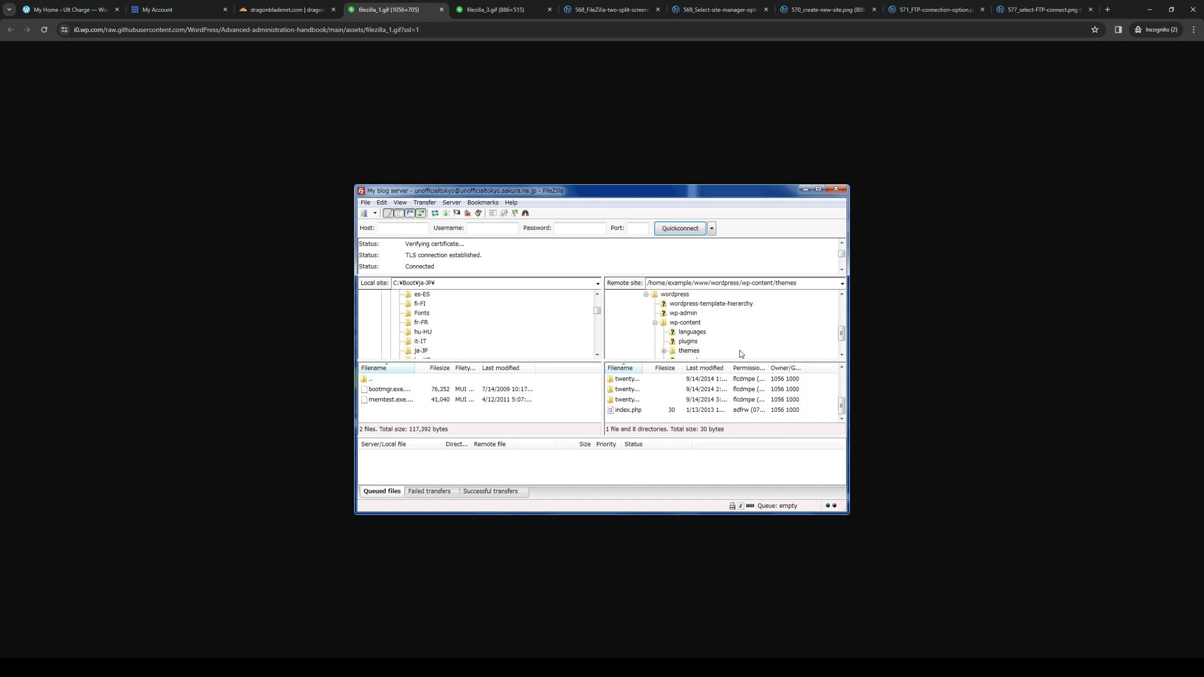
{"action": "mouse_move", "coordinate": [695, 322]}
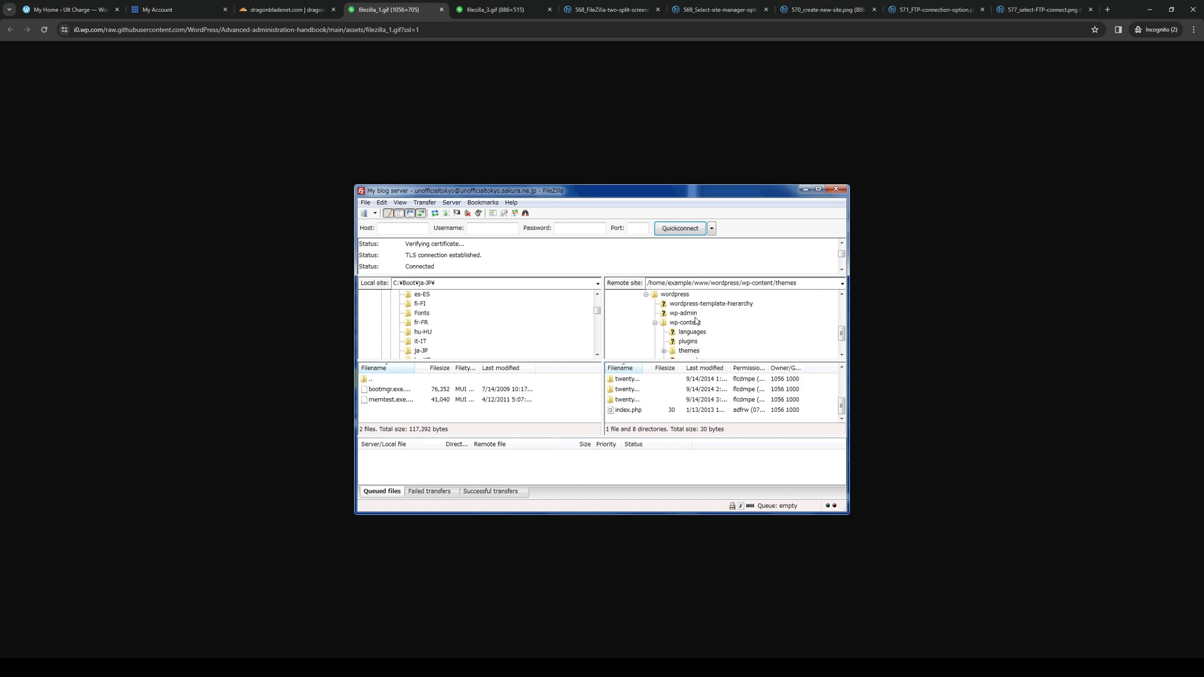
Switch to the filezilla_3.gif Site Manager screenshot with the saved 'My blog server' entry
{"action": "left_click", "coordinate": [496, 8]}
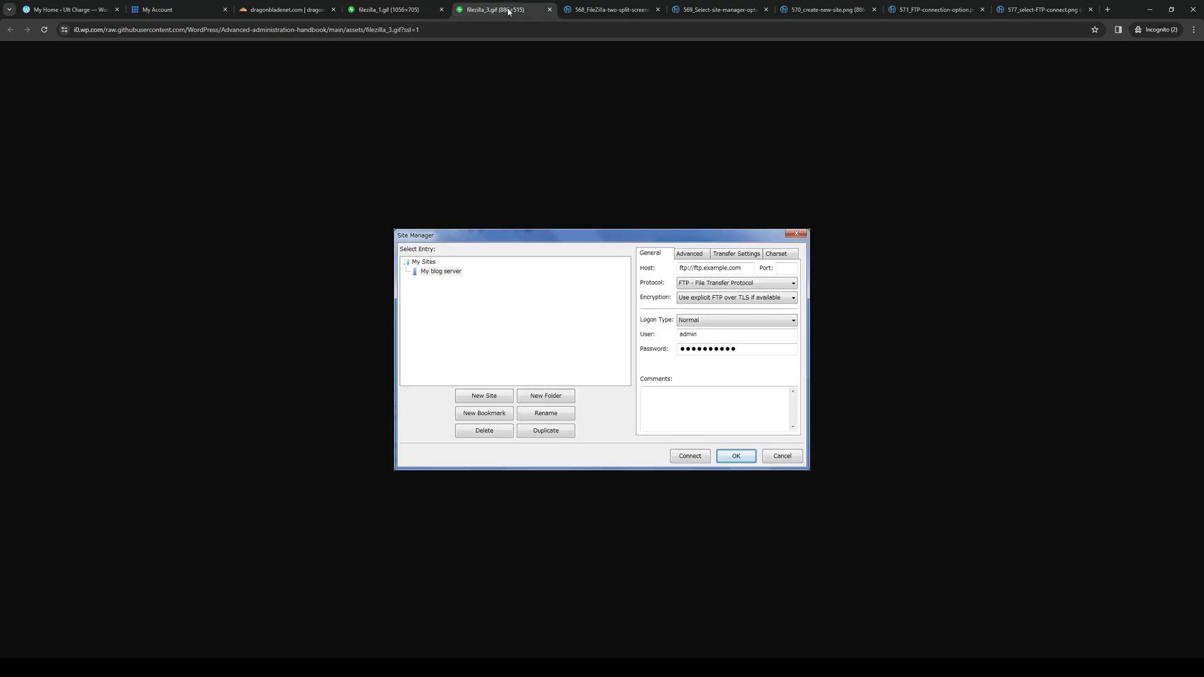
{"action": "mouse_move", "coordinate": [657, 366]}
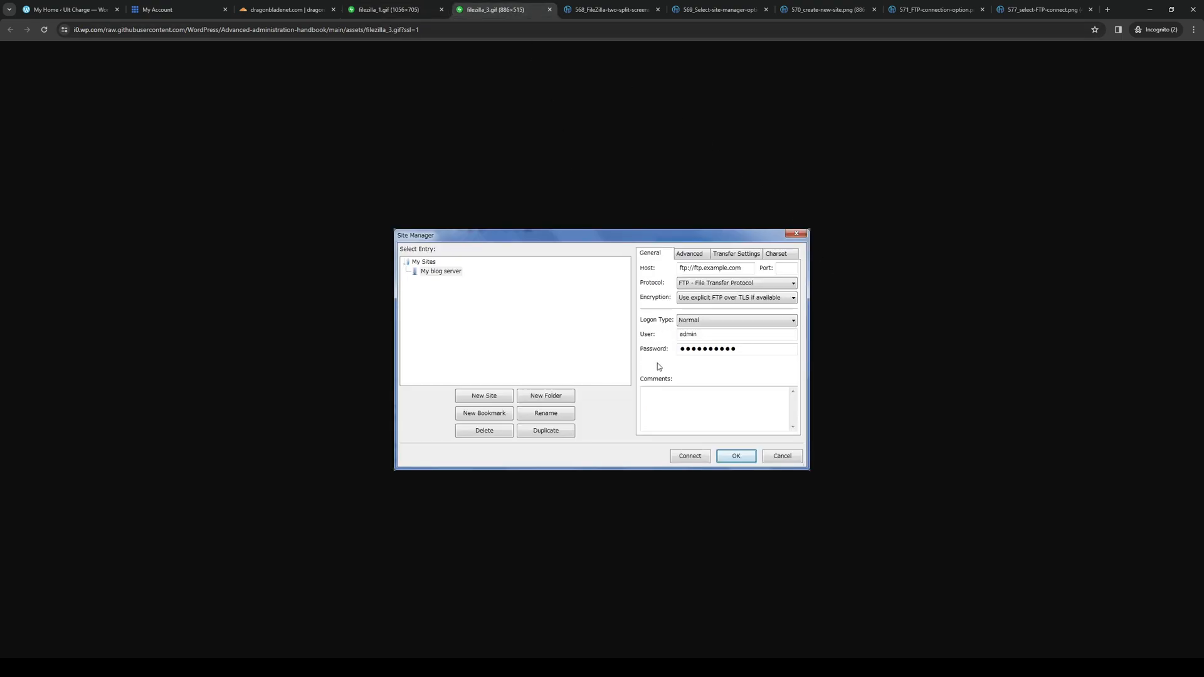
{"action": "mouse_move", "coordinate": [702, 361]}
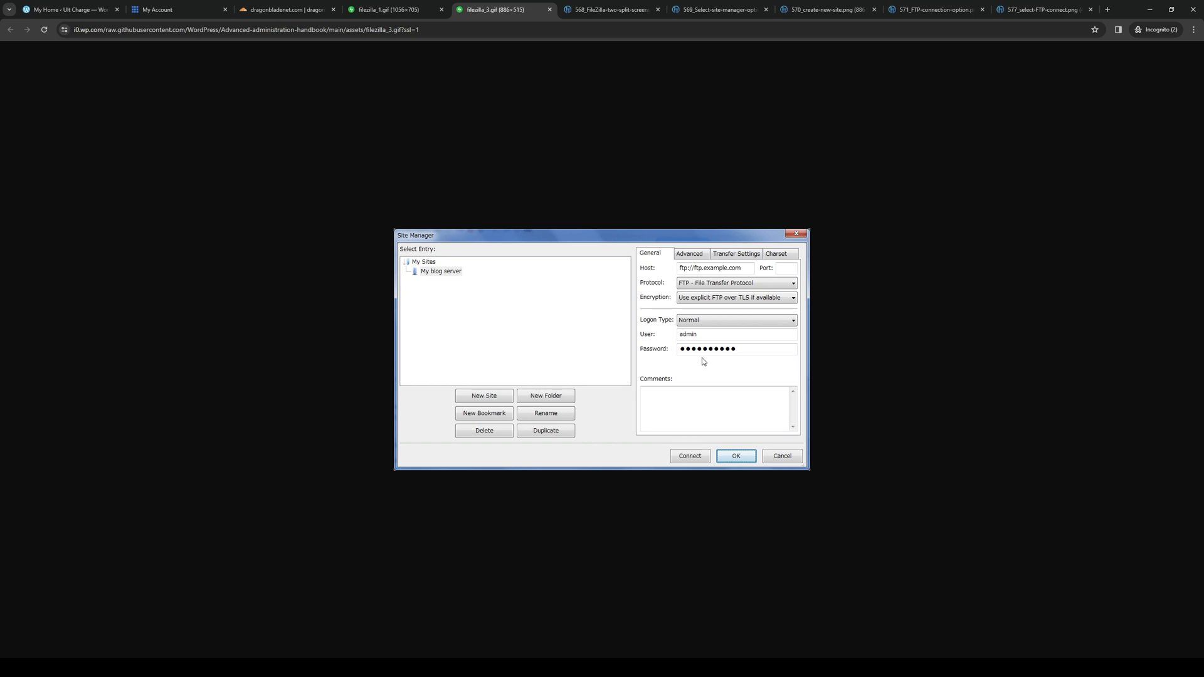
{"action": "mouse_move", "coordinate": [688, 390]}
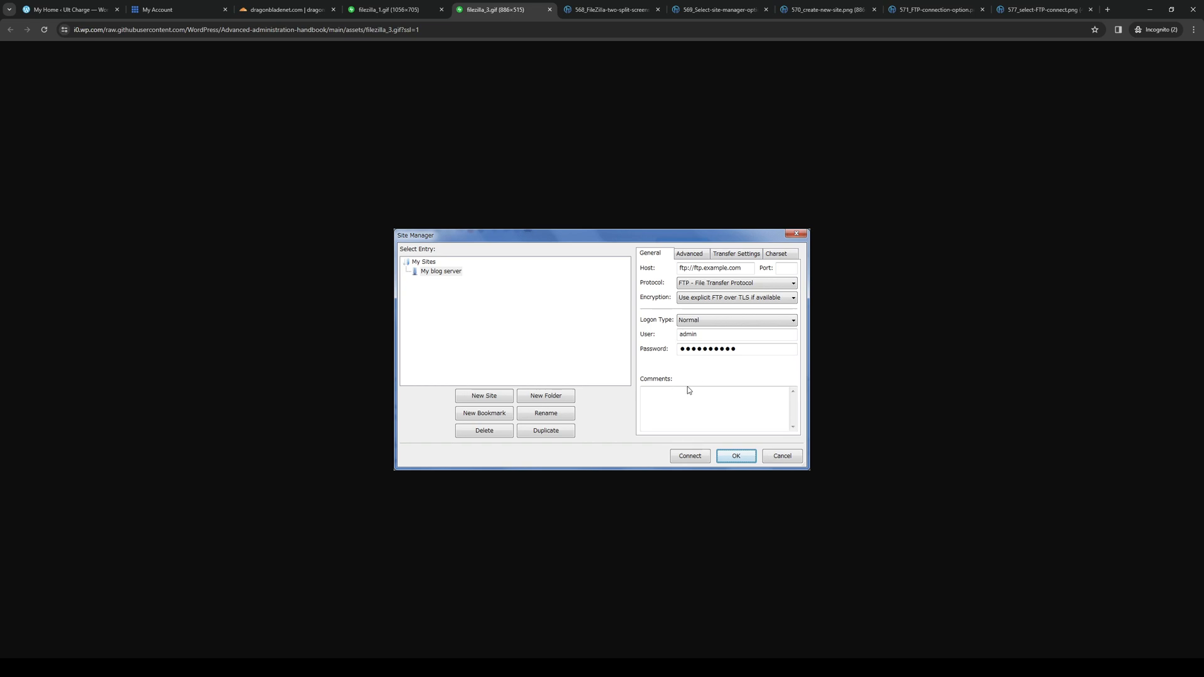
{"action": "mouse_move", "coordinate": [568, 337]}
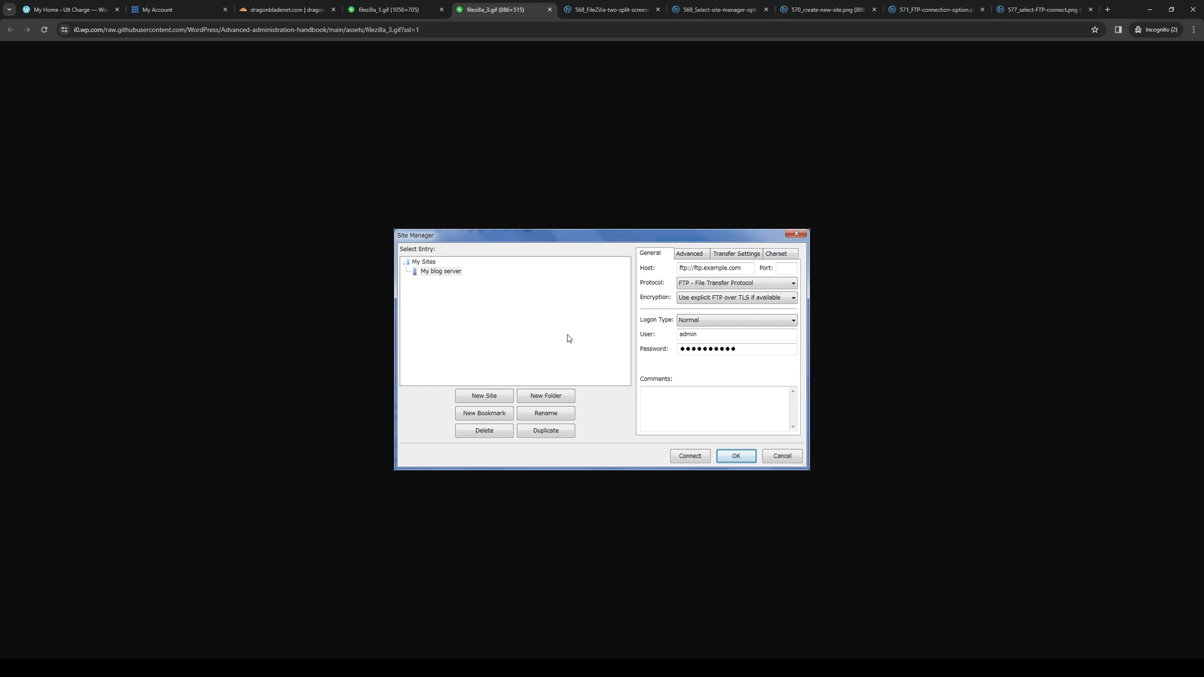
{"action": "mouse_move", "coordinate": [577, 336]}
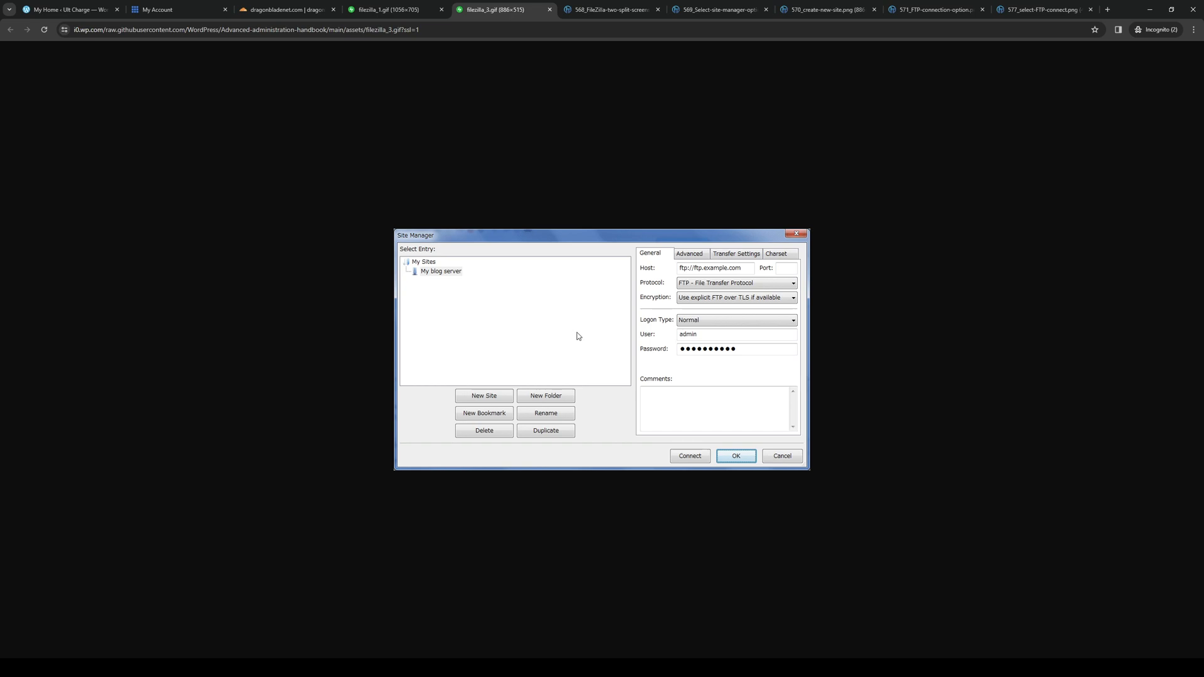
{"action": "mouse_move", "coordinate": [535, 338]}
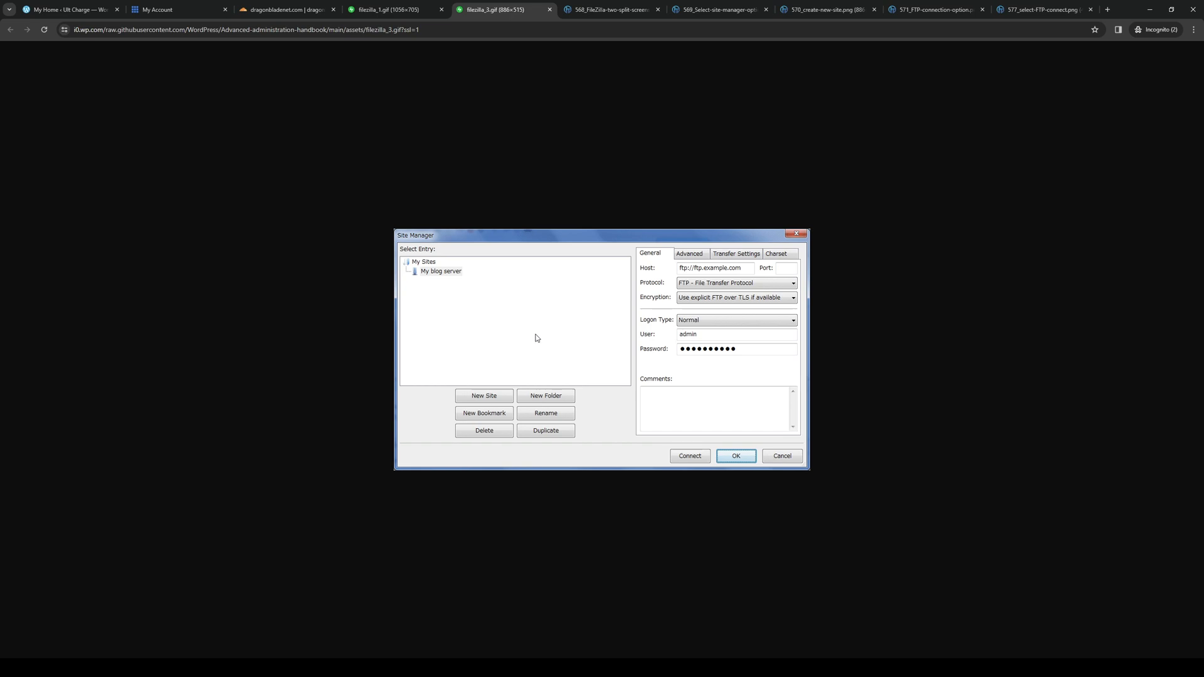
{"action": "mouse_move", "coordinate": [504, 406]}
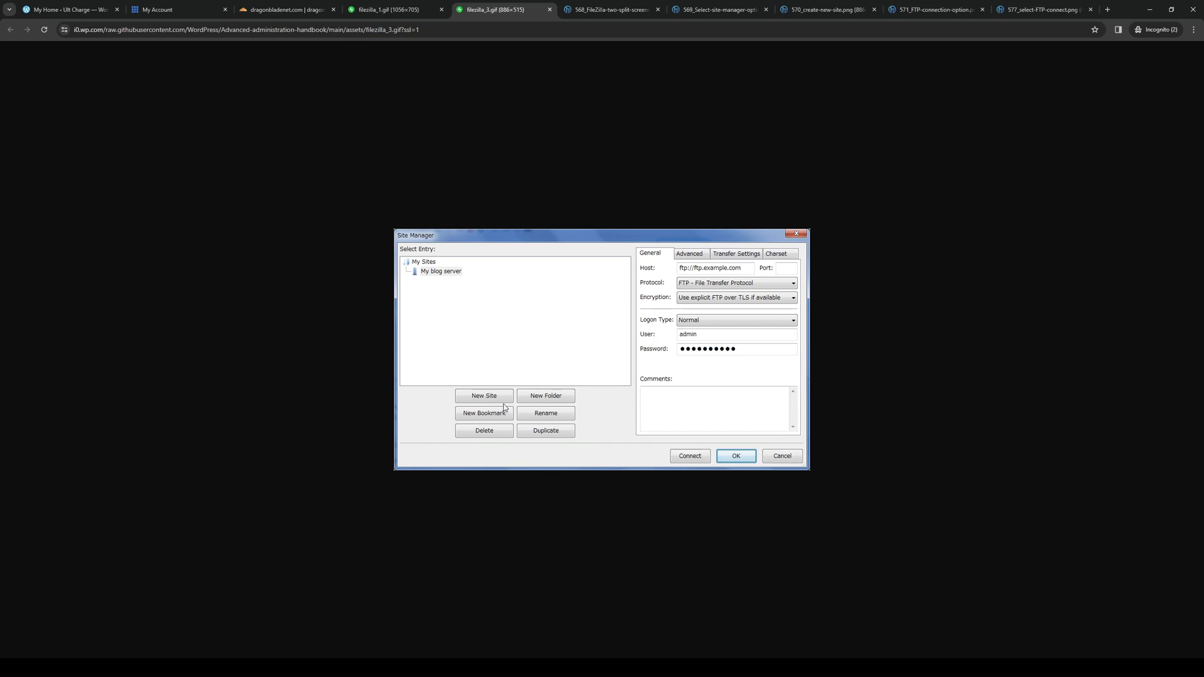
{"action": "mouse_move", "coordinate": [601, 186]}
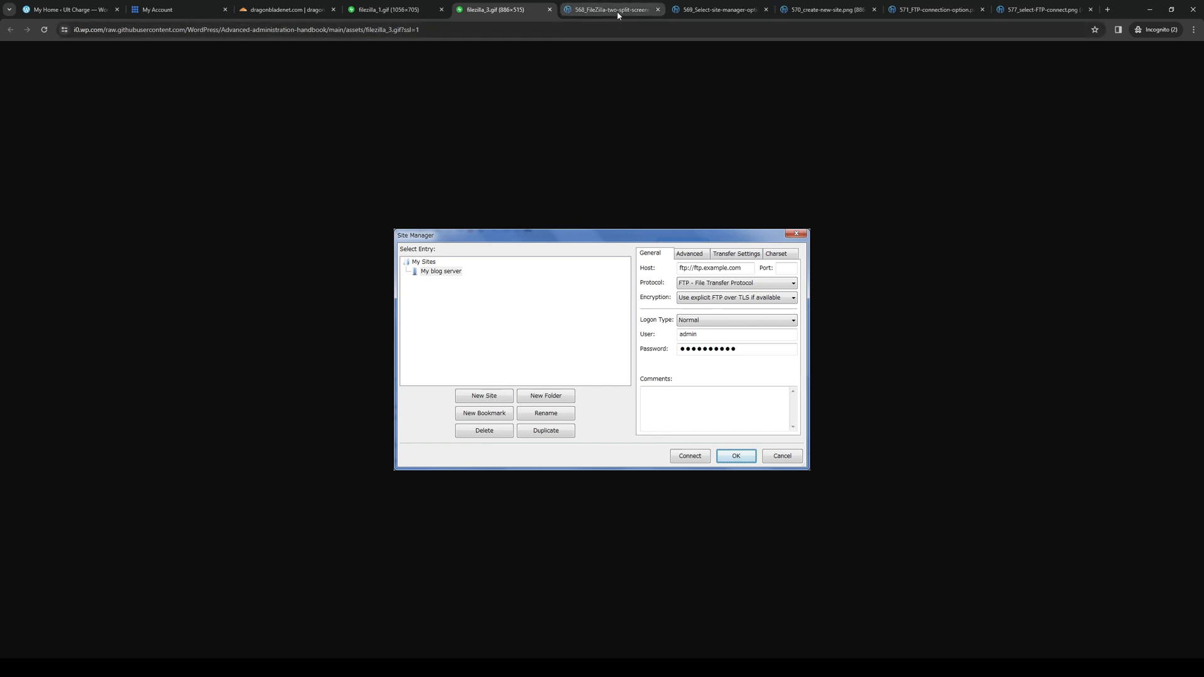
Switch to the 568_FileZilla-two-split-screens screenshot with the remote pane unconnected
{"action": "left_click", "coordinate": [609, 9]}
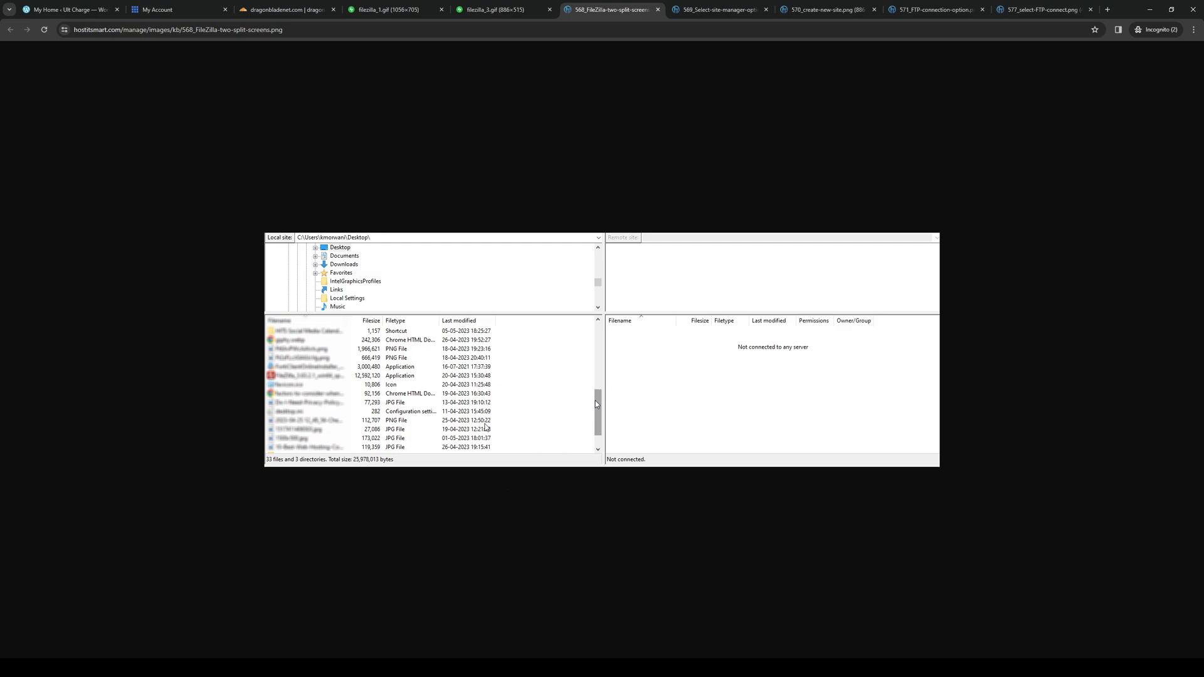
{"action": "mouse_move", "coordinate": [706, 361]}
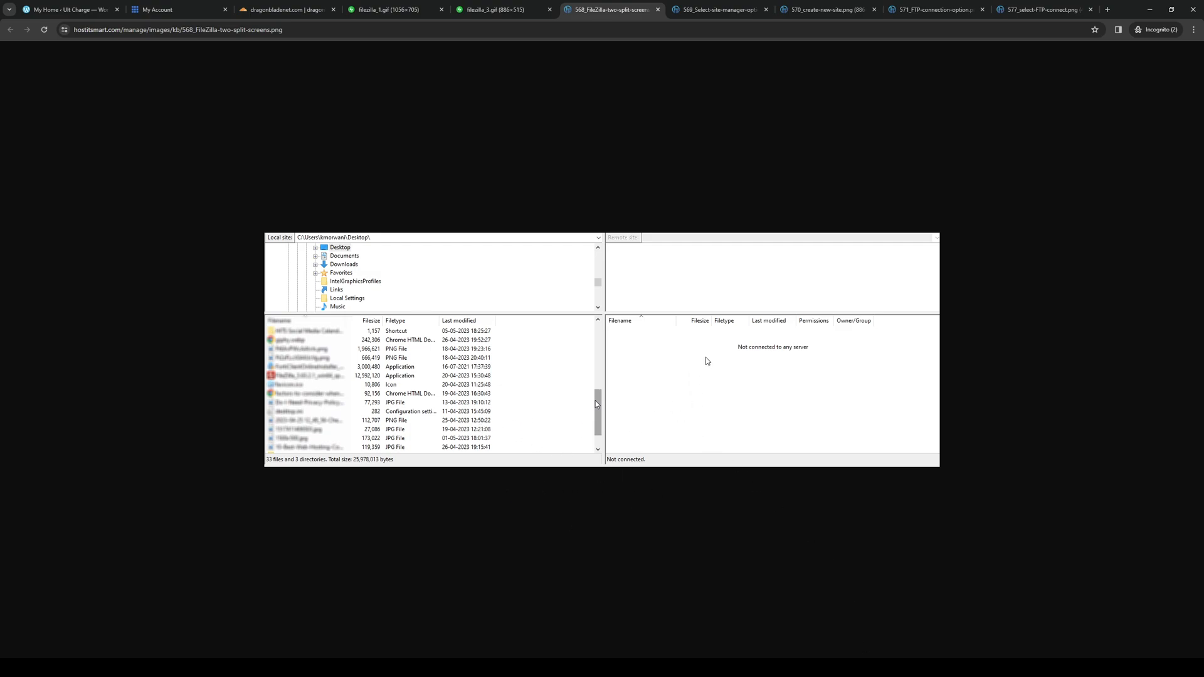
{"action": "mouse_move", "coordinate": [606, 210]}
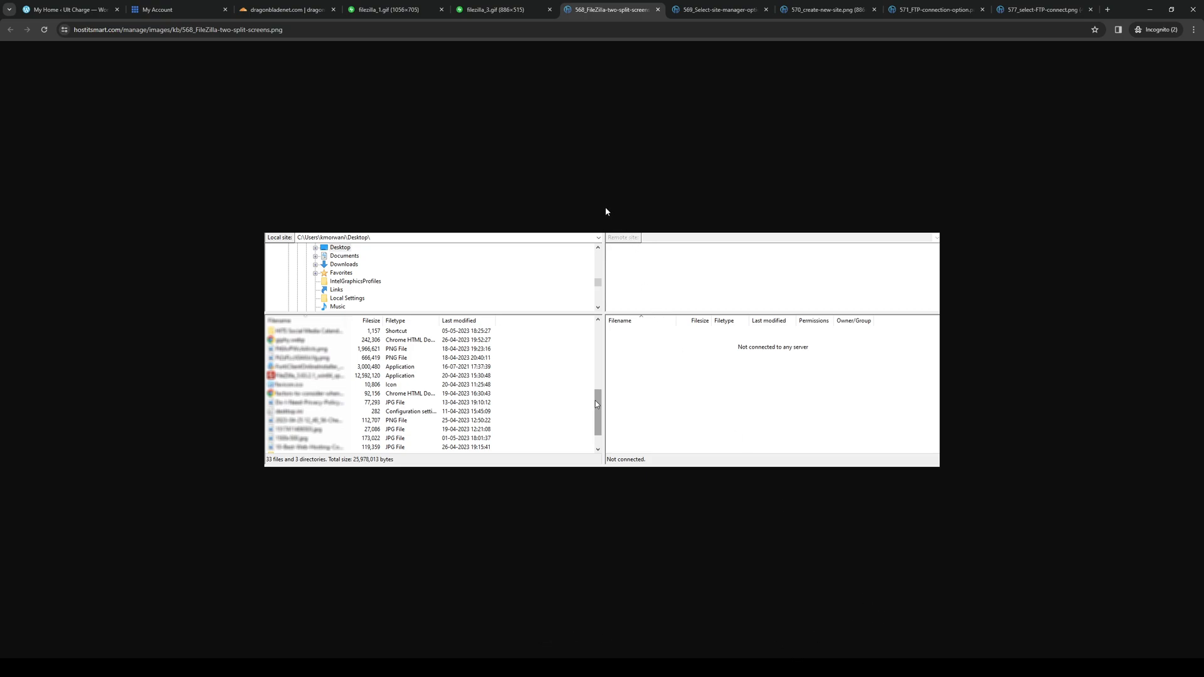
{"action": "mouse_move", "coordinate": [999, 469]}
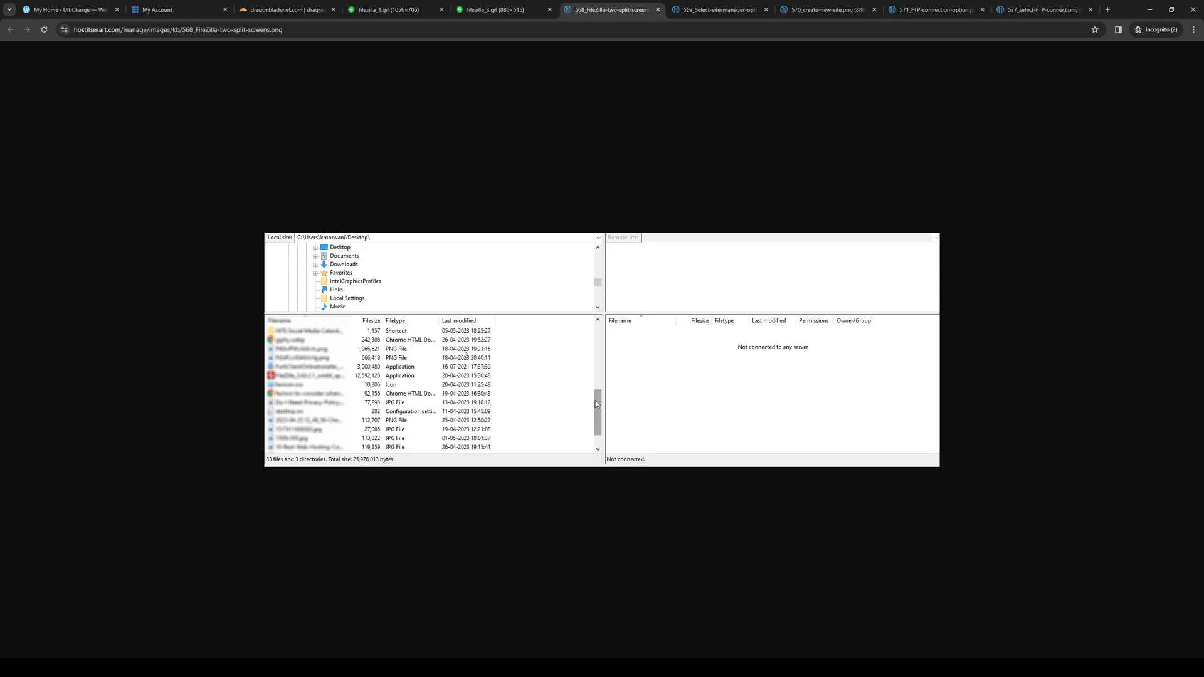
{"action": "mouse_move", "coordinate": [724, 353]}
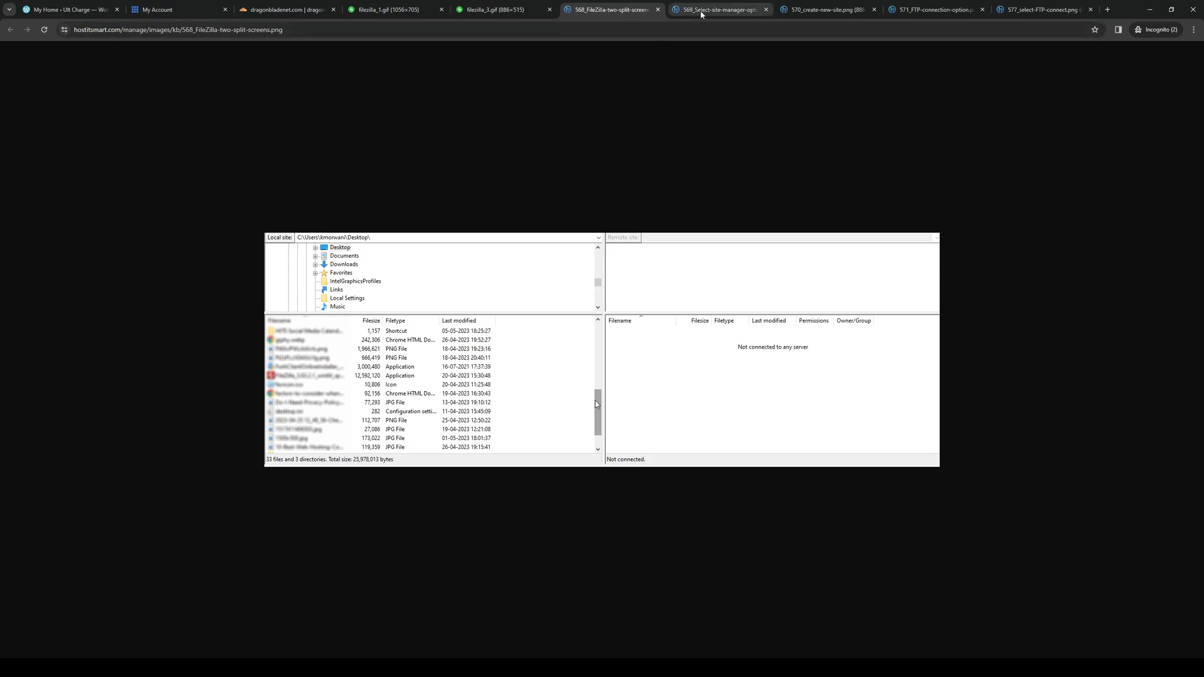
Show the 569 Site Manager menu screenshot, then the 570 create-new-site screenshot
{"action": "left_click", "coordinate": [718, 9]}
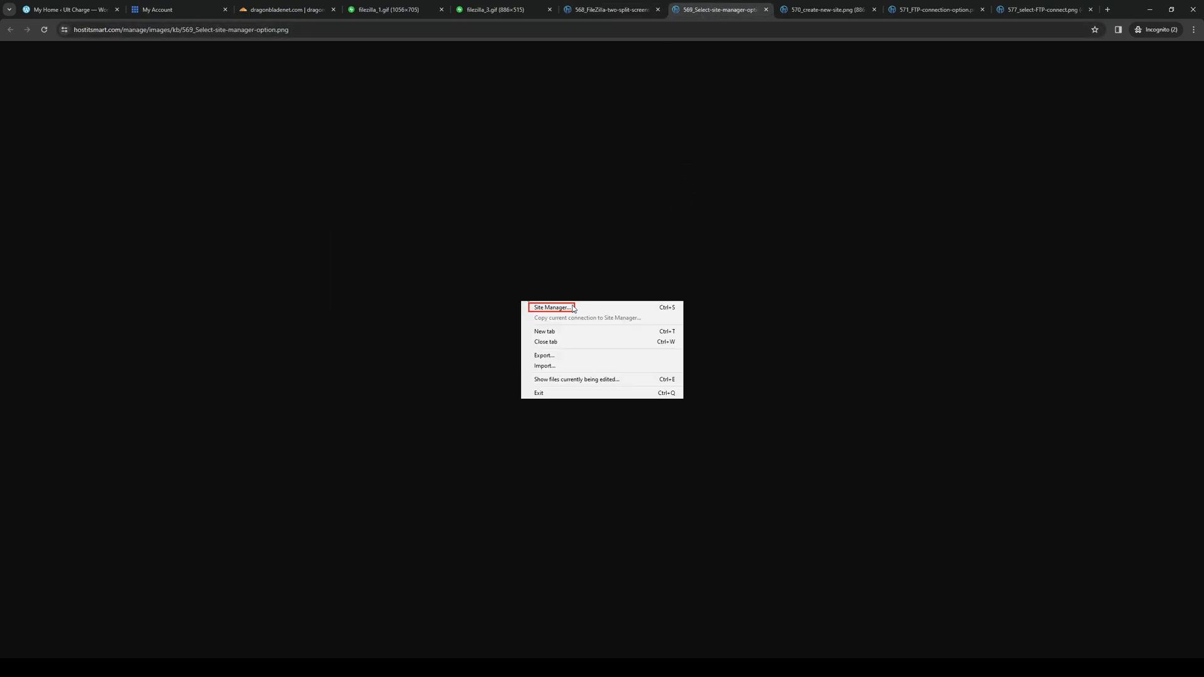
{"action": "left_click", "coordinate": [825, 9]}
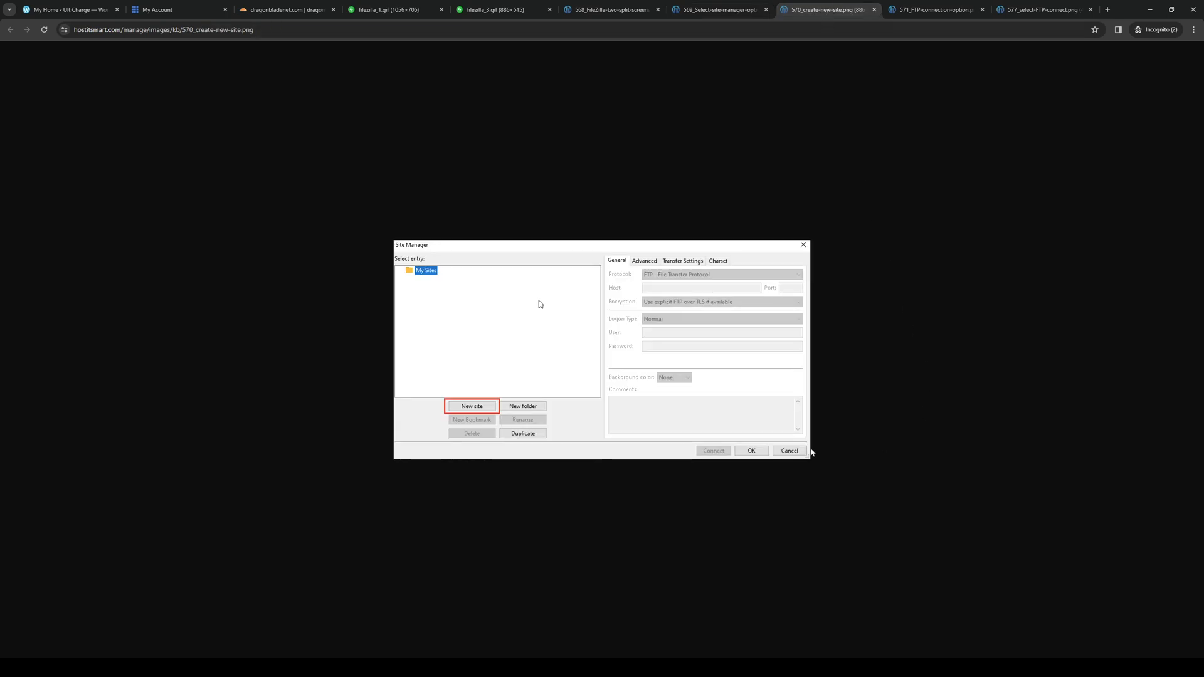
Switch to the 571_FTP-connection-option screenshot with blank host, user and password fields
{"action": "left_click", "coordinate": [935, 9]}
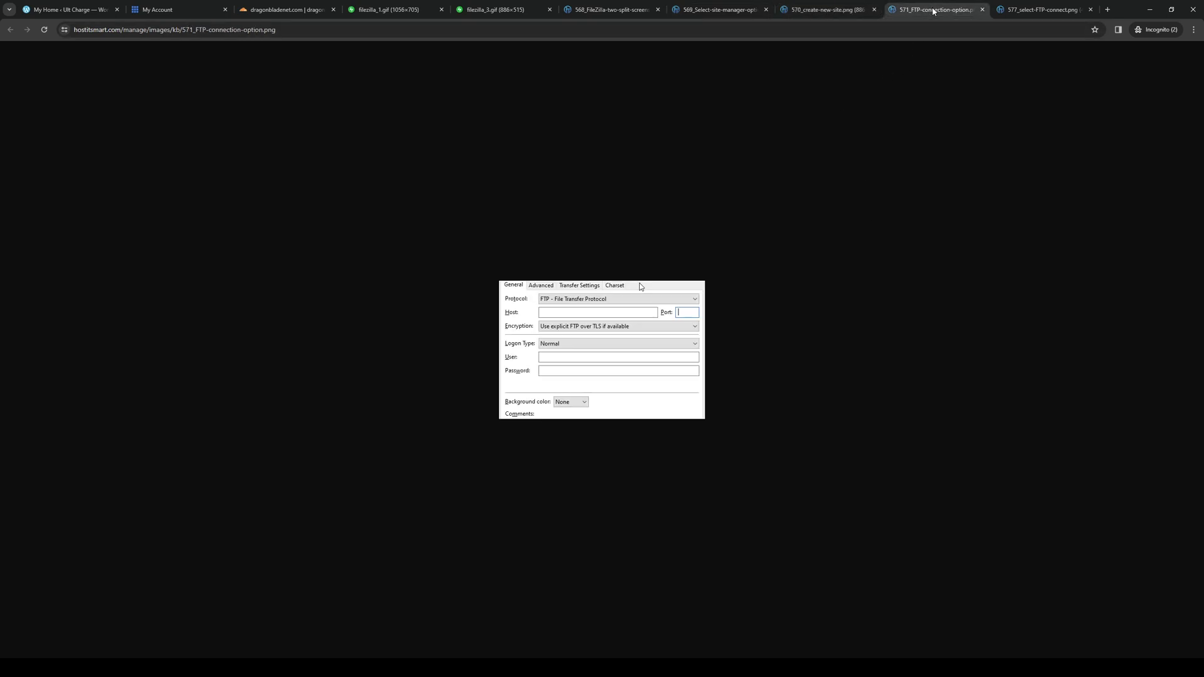
{"action": "mouse_move", "coordinate": [559, 307]}
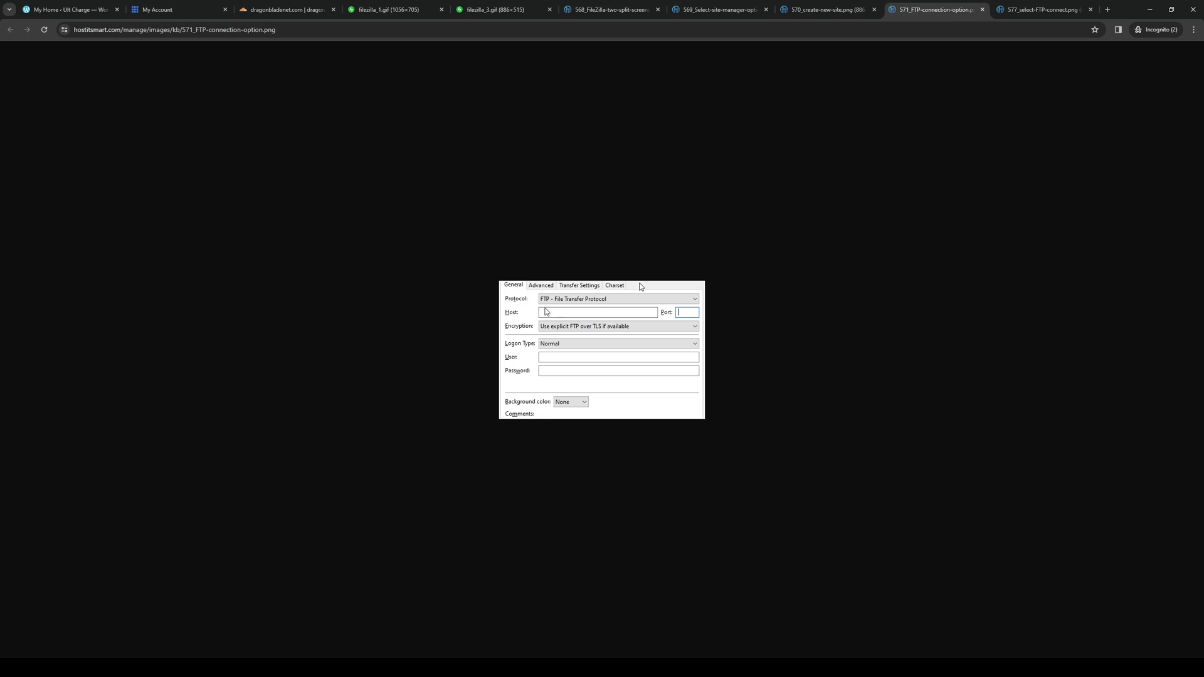
{"action": "mouse_move", "coordinate": [589, 300]}
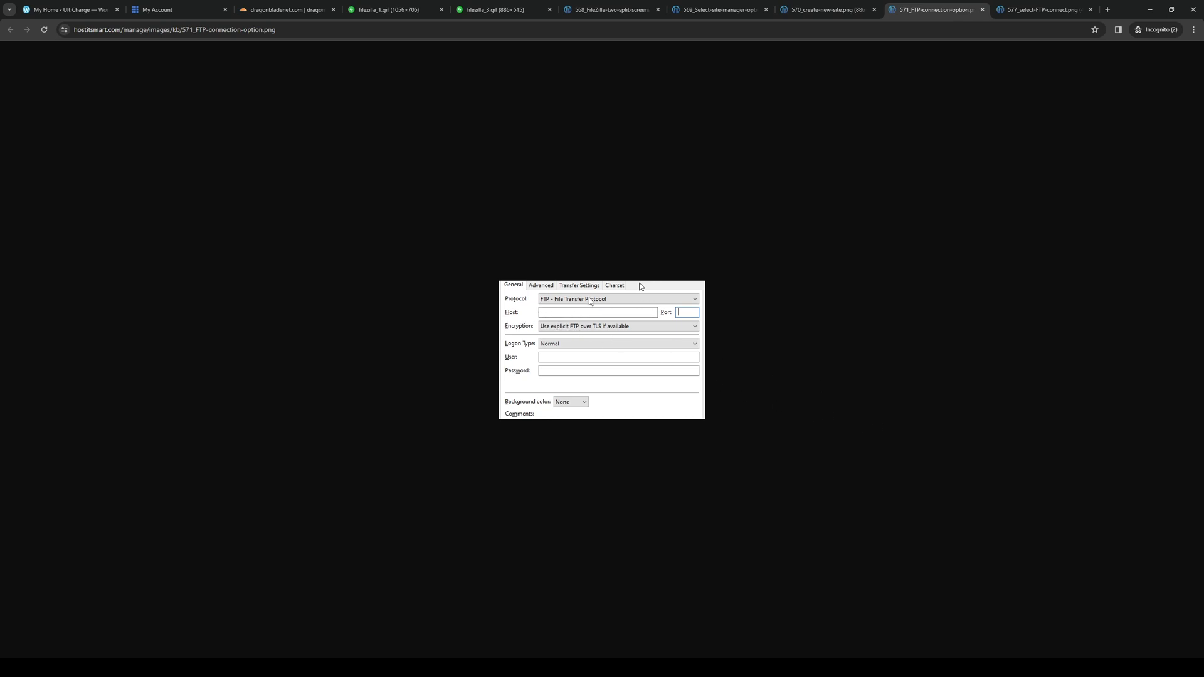
{"action": "mouse_move", "coordinate": [750, 274]}
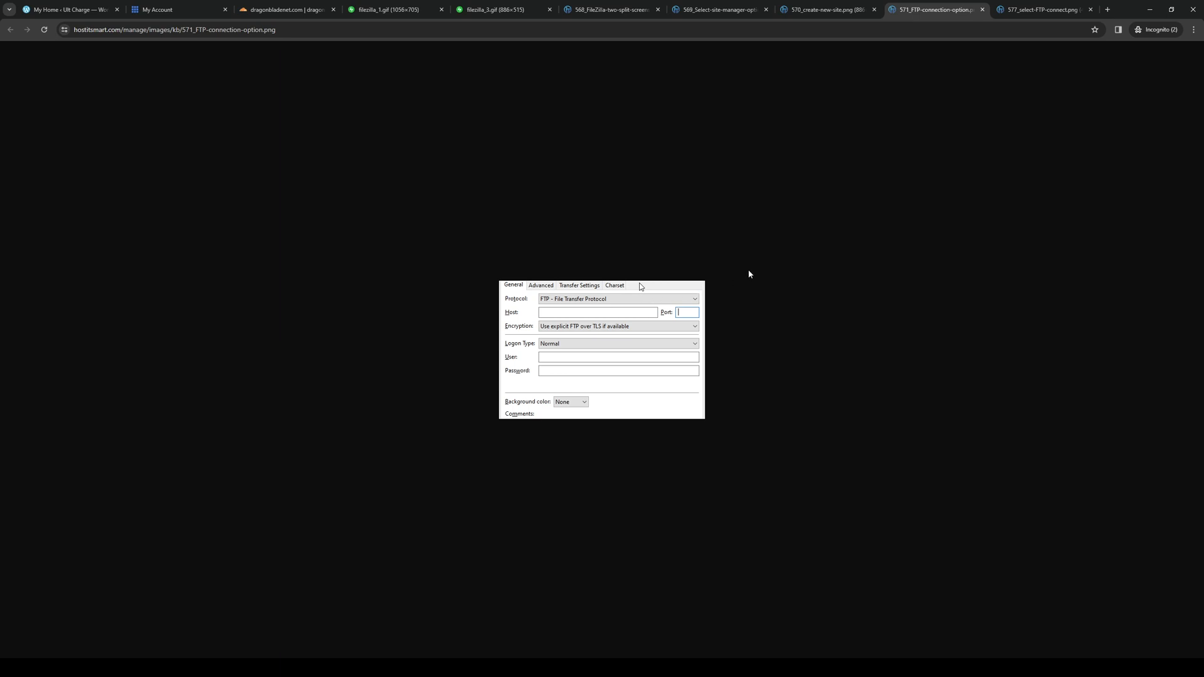
{"action": "mouse_move", "coordinate": [794, 286]}
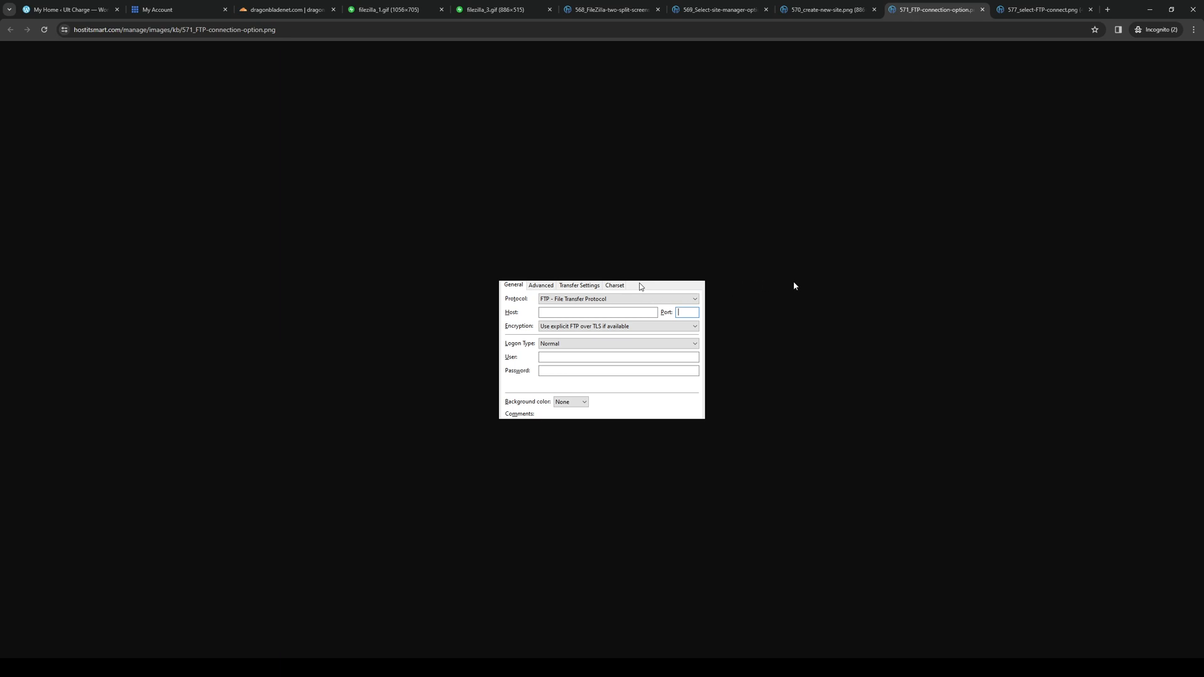
{"action": "mouse_move", "coordinate": [798, 293]}
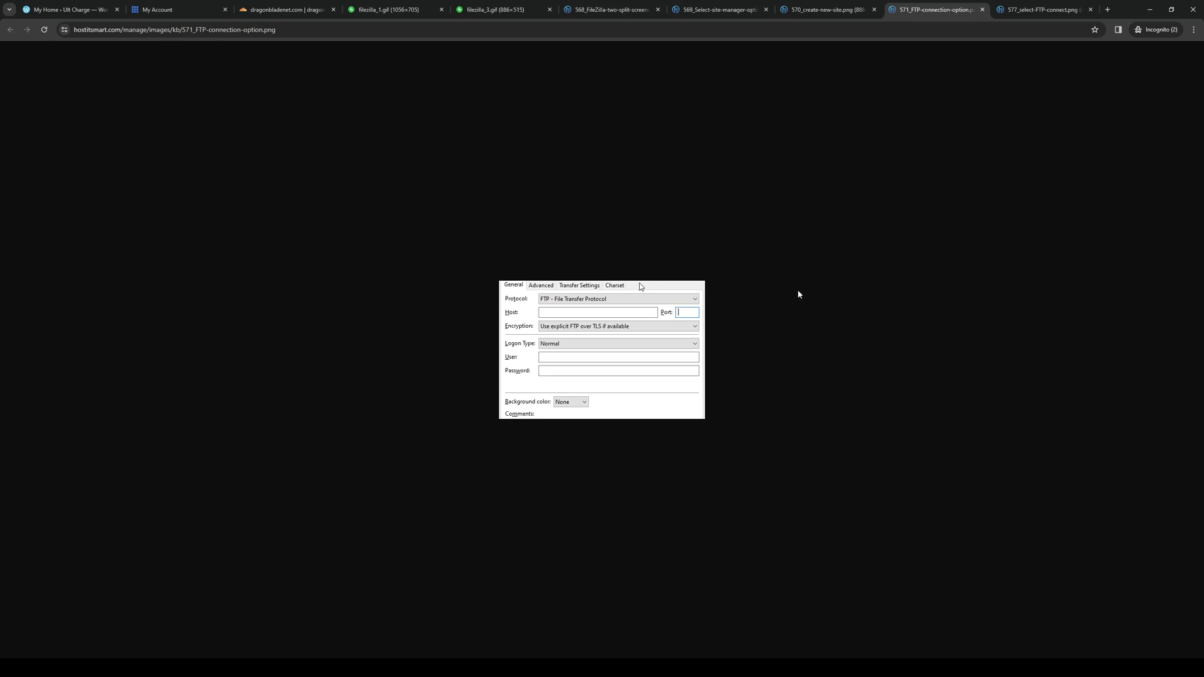
{"action": "mouse_move", "coordinate": [551, 326]}
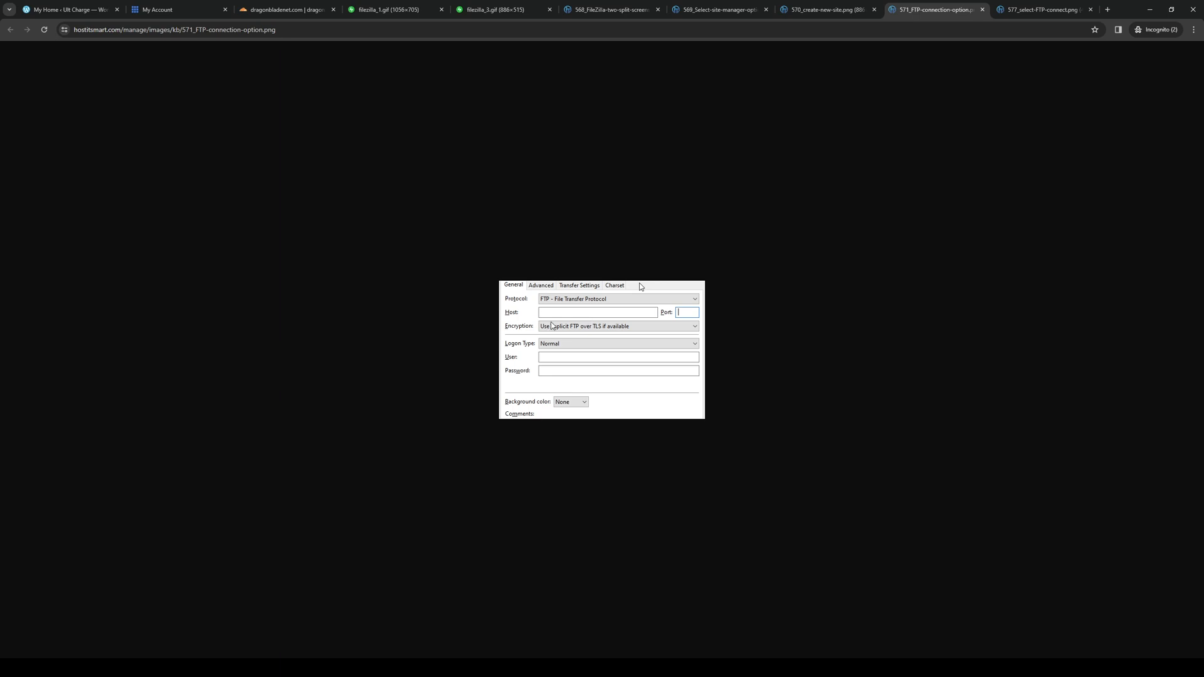
{"action": "mouse_move", "coordinate": [641, 318]}
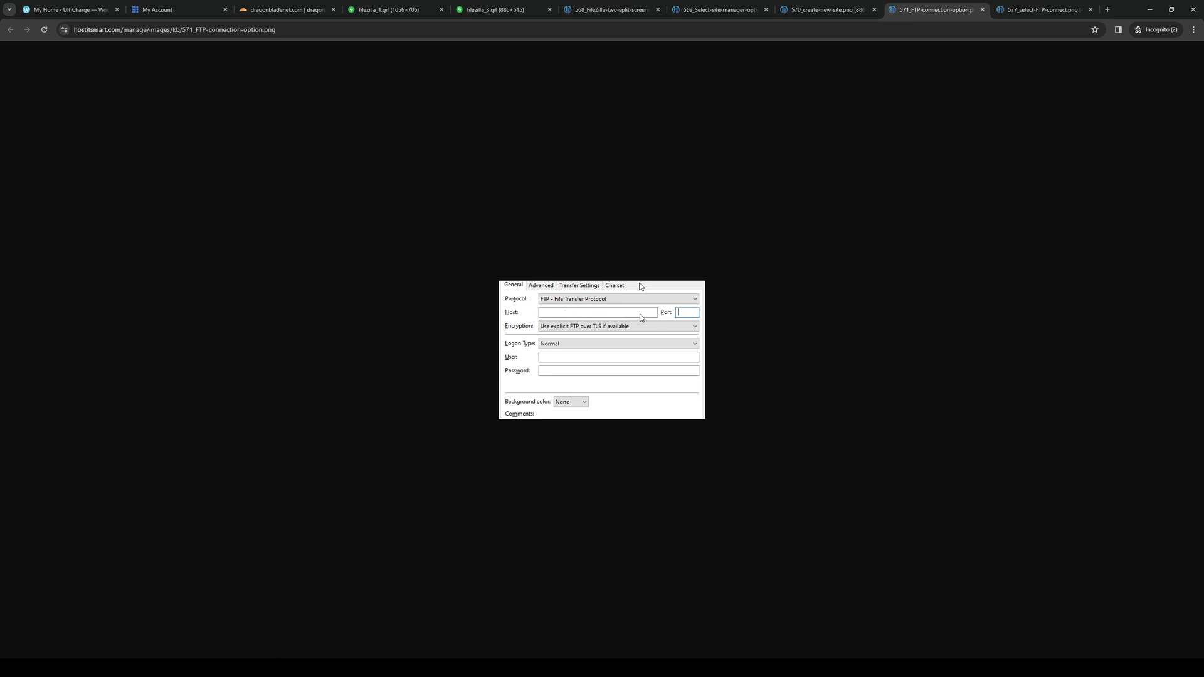
{"action": "mouse_move", "coordinate": [547, 314]}
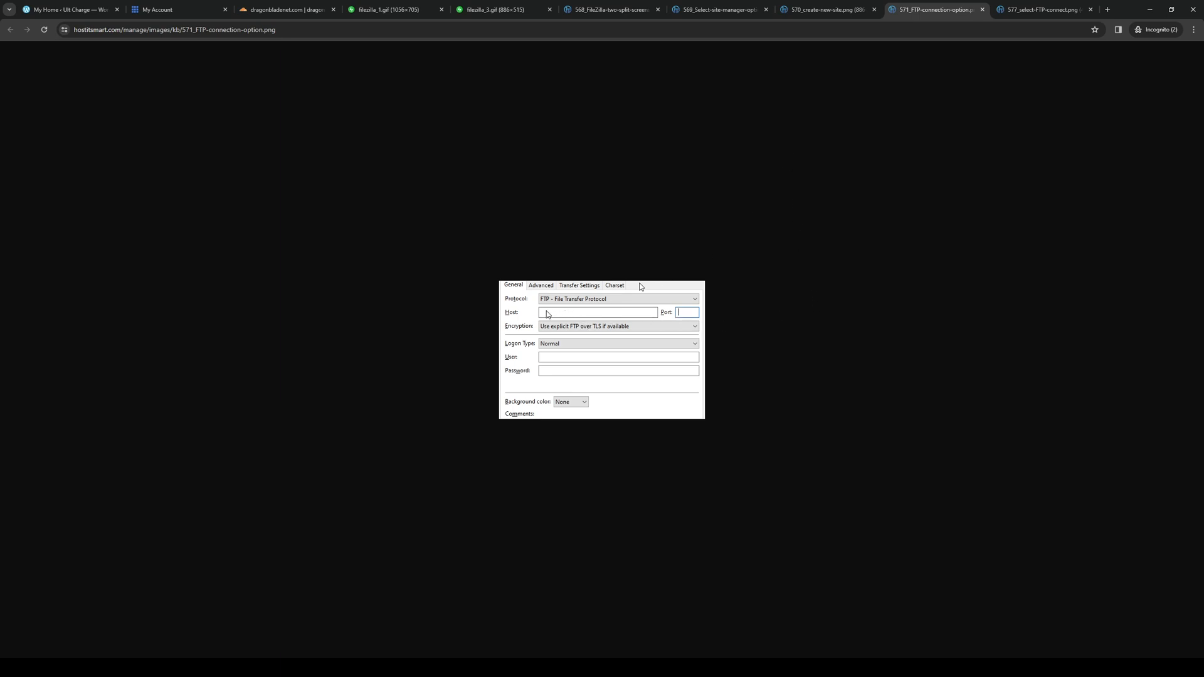
{"action": "mouse_move", "coordinate": [682, 316]}
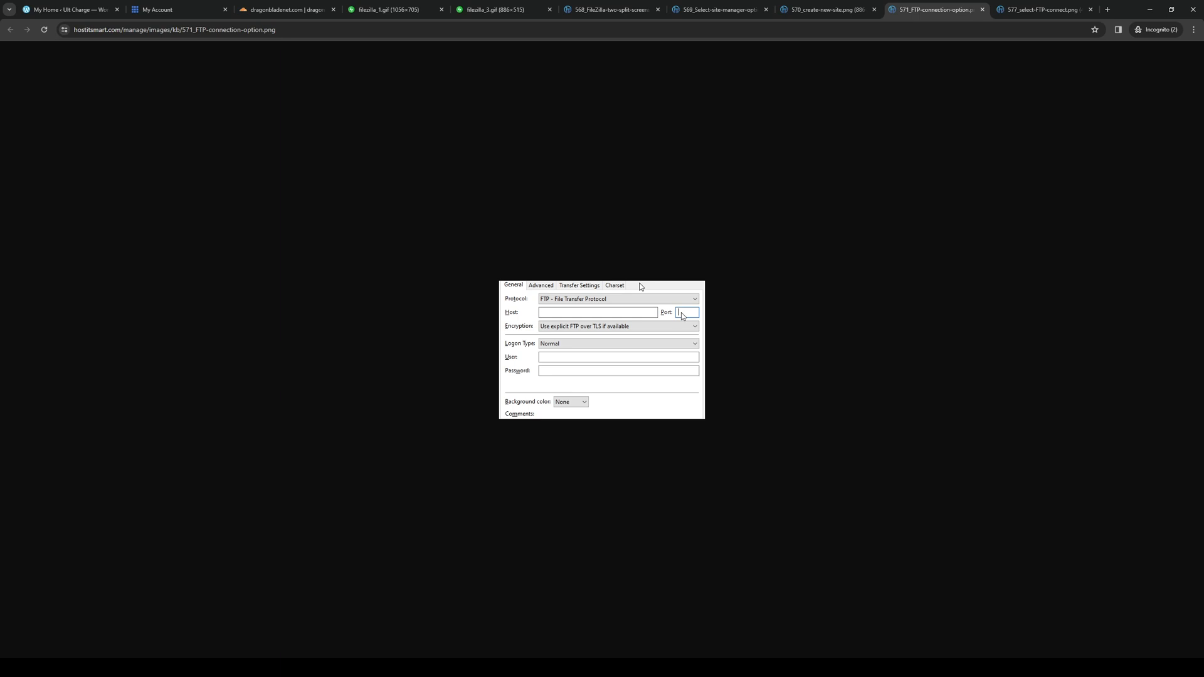
{"action": "mouse_move", "coordinate": [586, 317]}
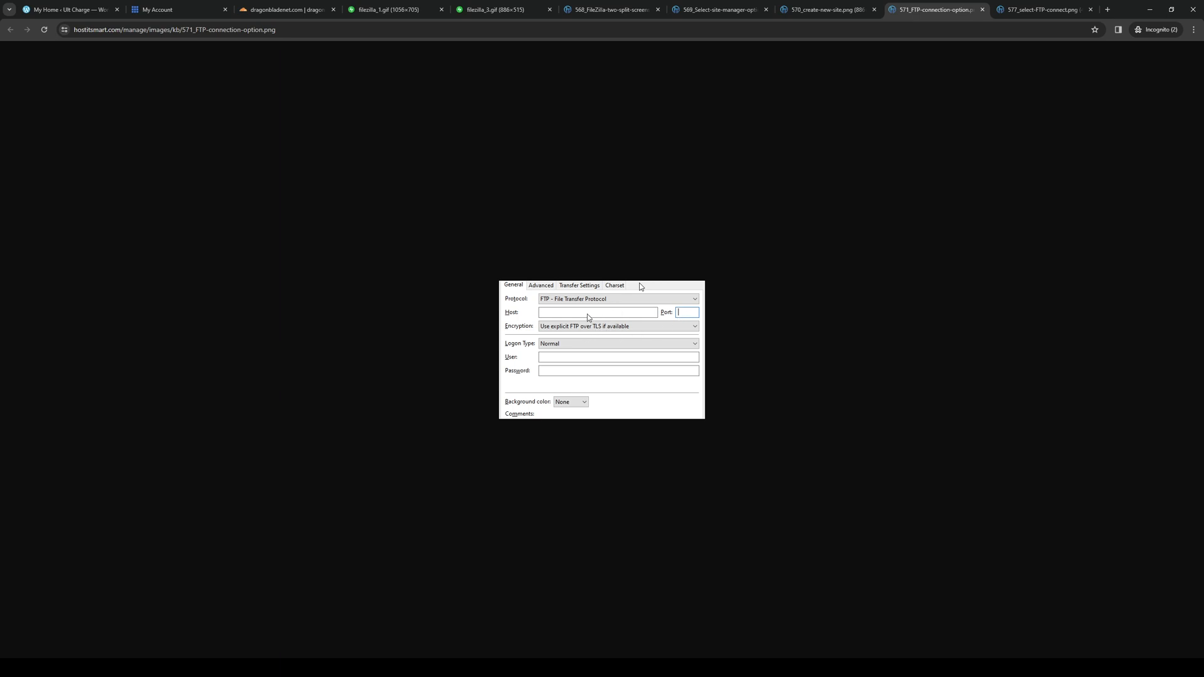
{"action": "mouse_move", "coordinate": [682, 407]}
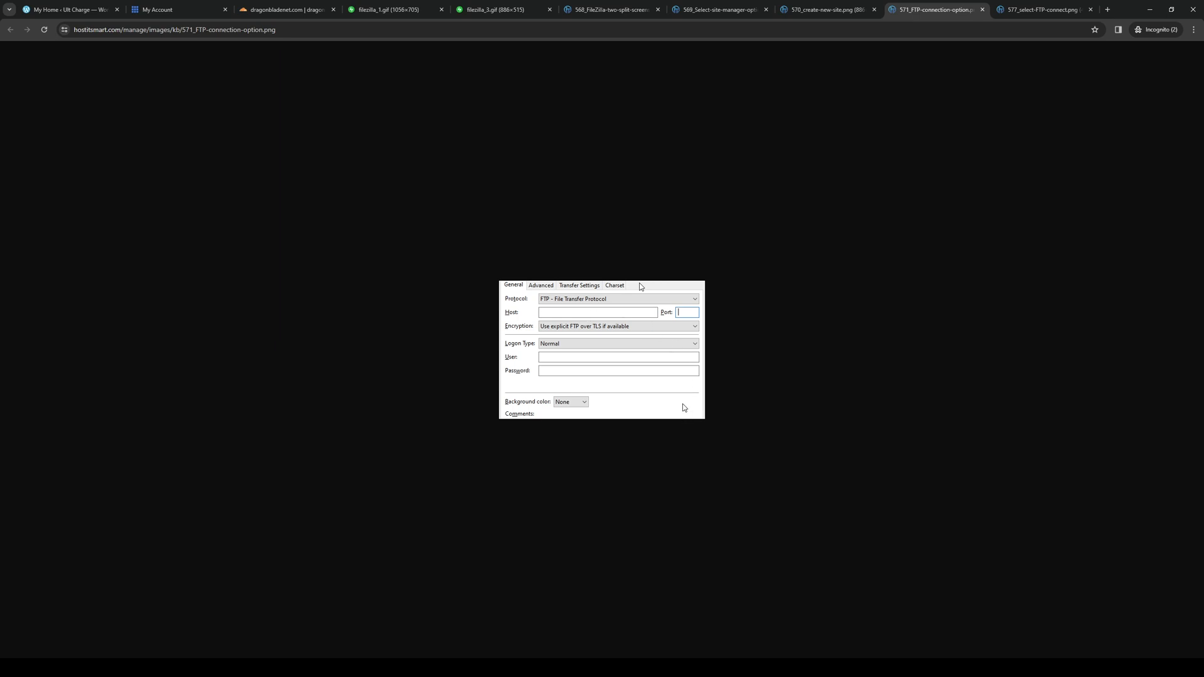
{"action": "mouse_move", "coordinate": [546, 361]}
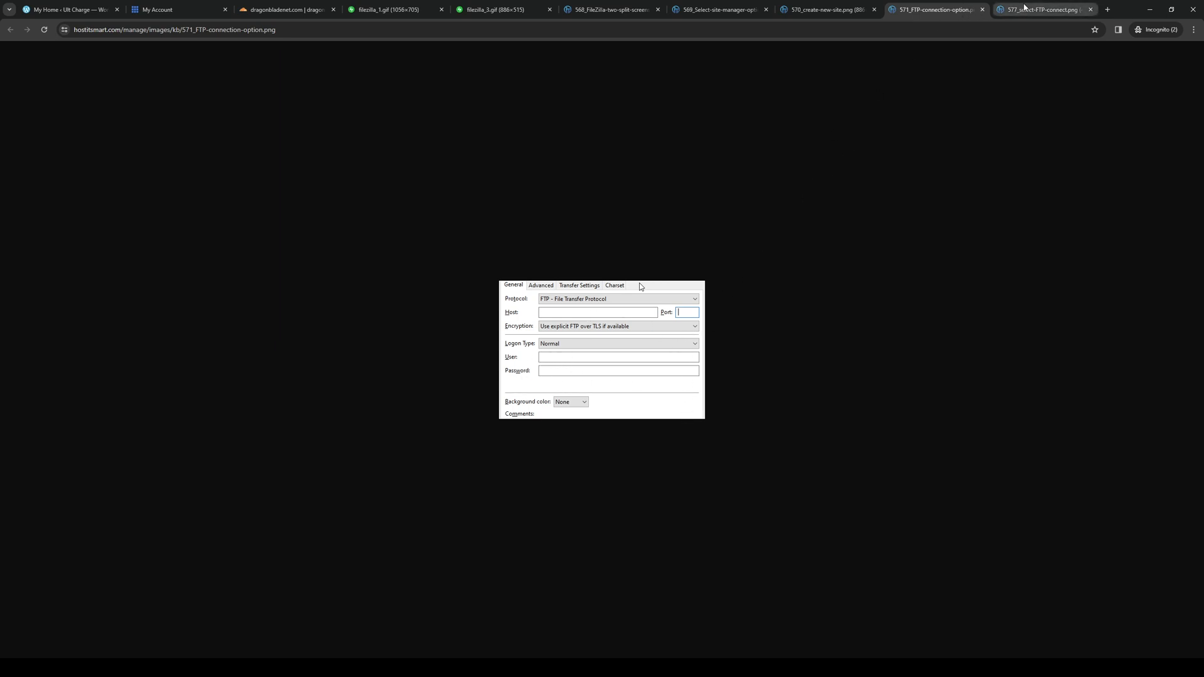
Show the 577 filled-in FTP login screenshot, then return to the 568 two-pane screenshot
{"action": "left_click", "coordinate": [1042, 8]}
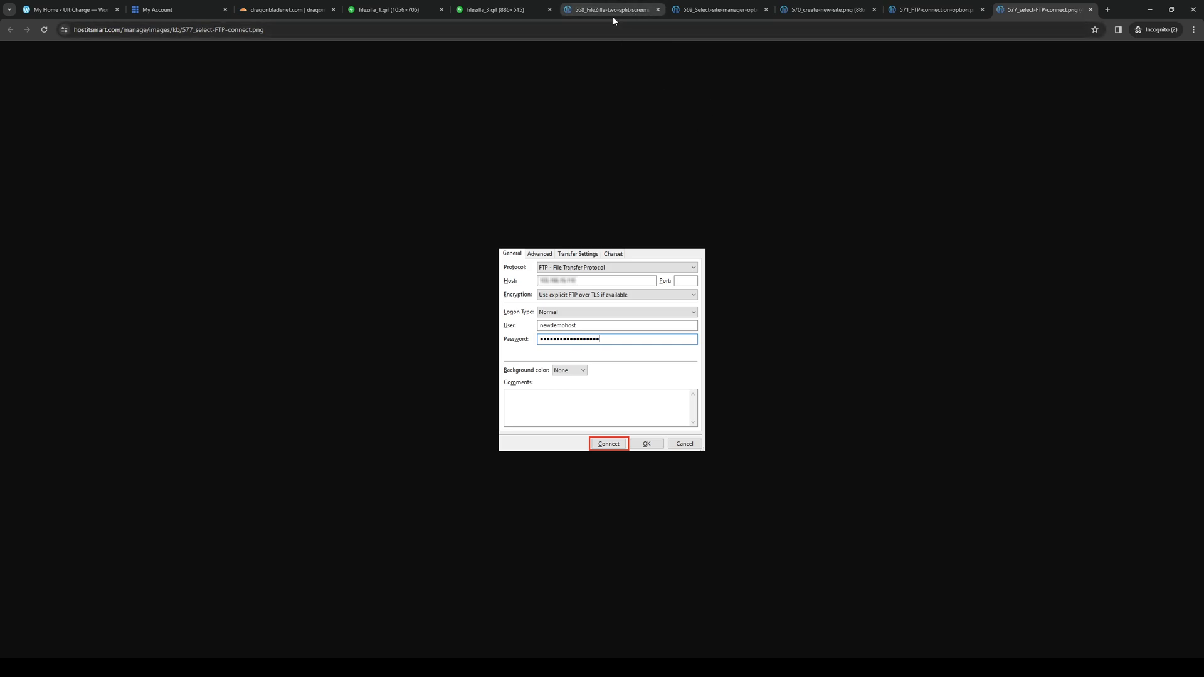
{"action": "left_click", "coordinate": [610, 9]}
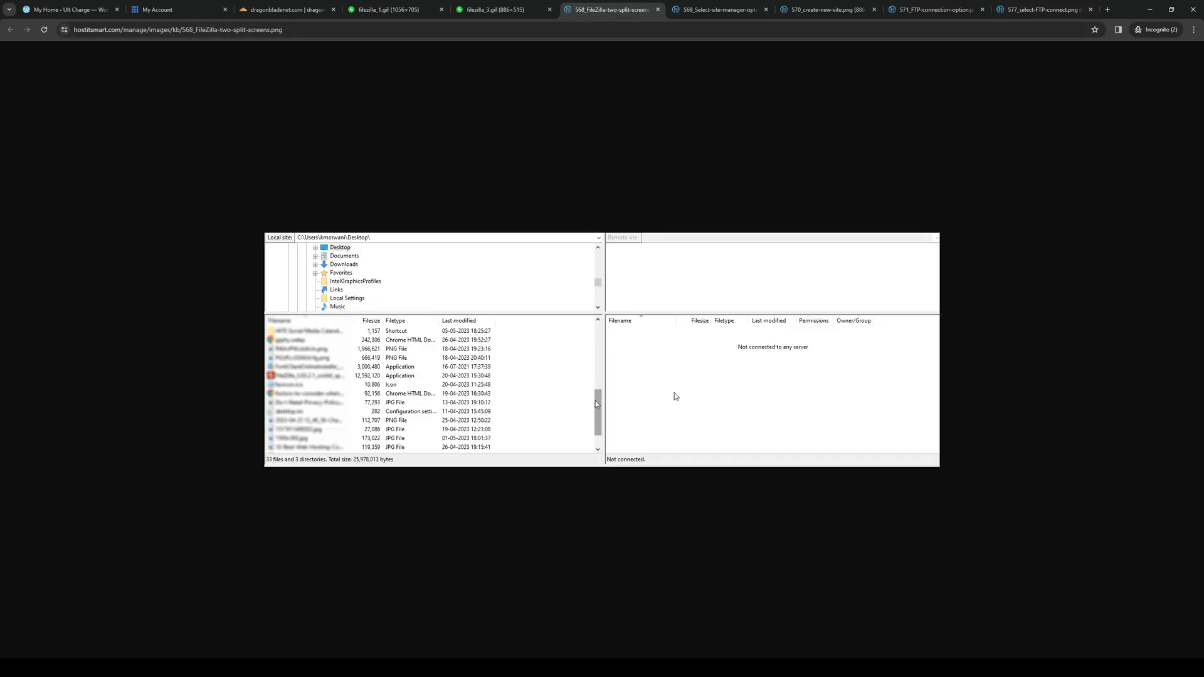
{"action": "mouse_move", "coordinate": [573, 417]}
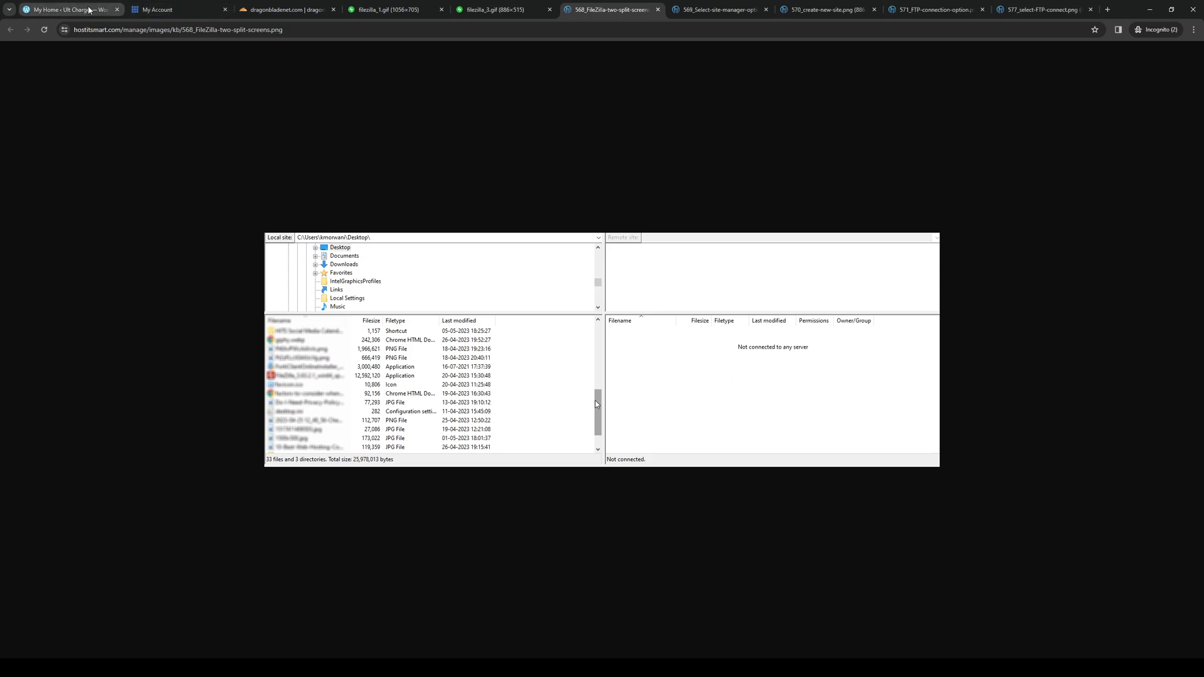
Return to the 'My Home ‹ Ult Charge' WordPress.com dashboard
{"action": "left_click", "coordinate": [66, 9]}
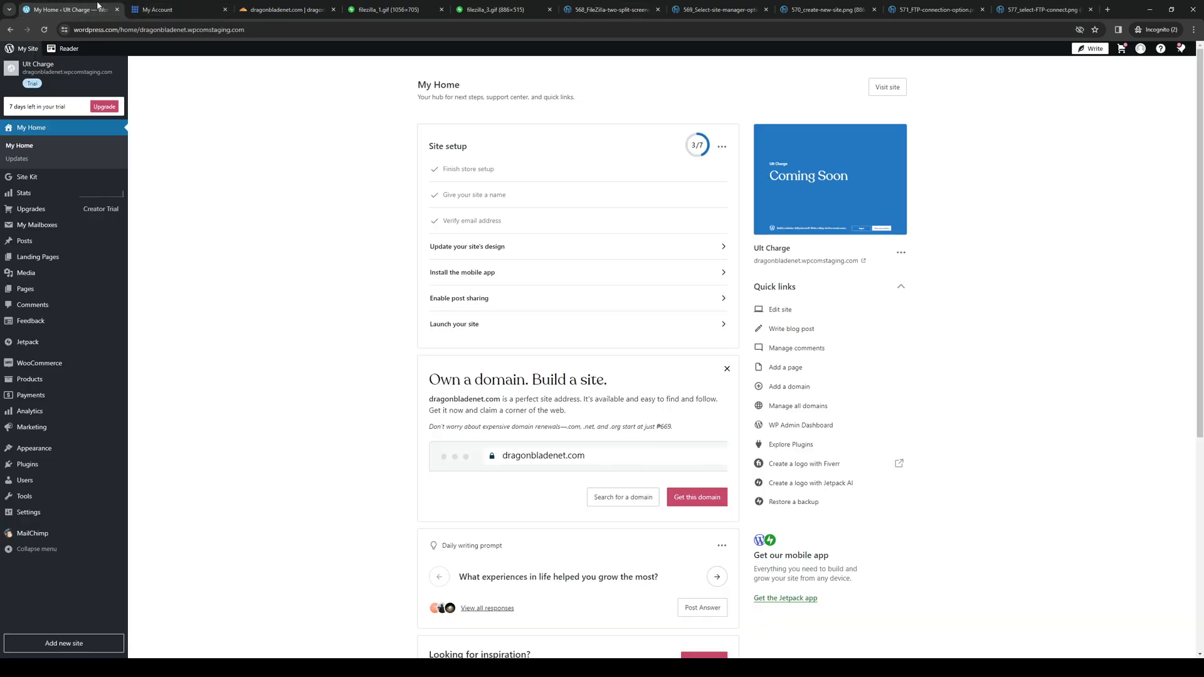
{"action": "mouse_move", "coordinate": [717, 436]}
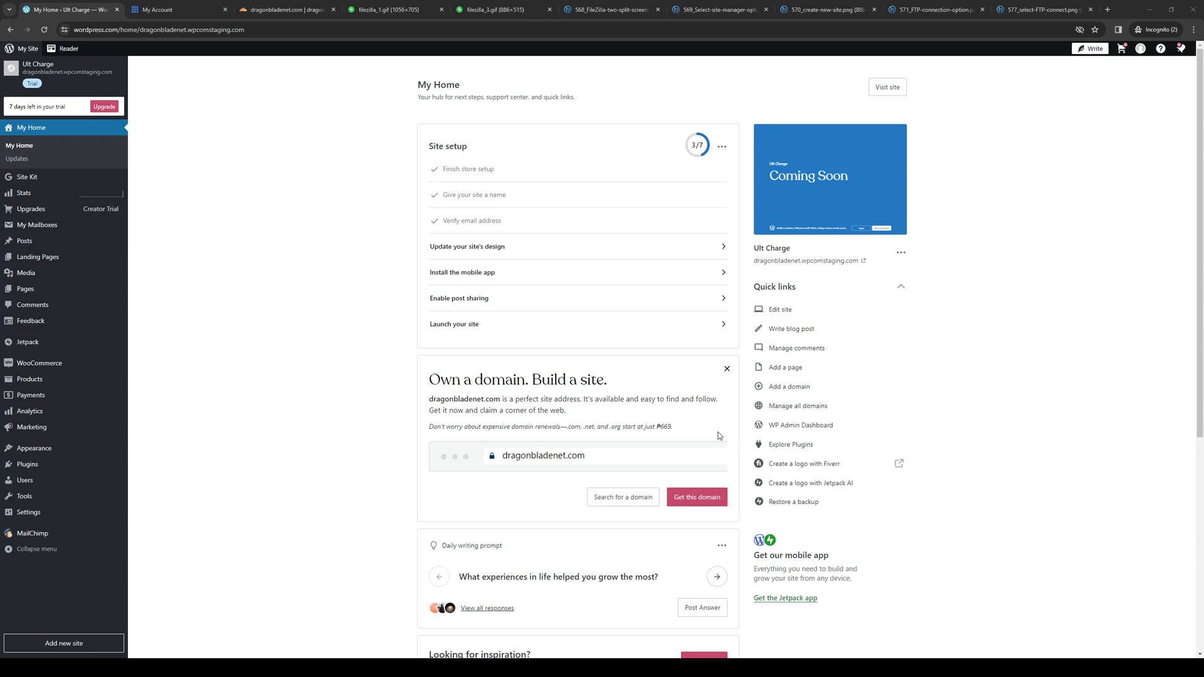
{"action": "mouse_move", "coordinate": [222, 641]}
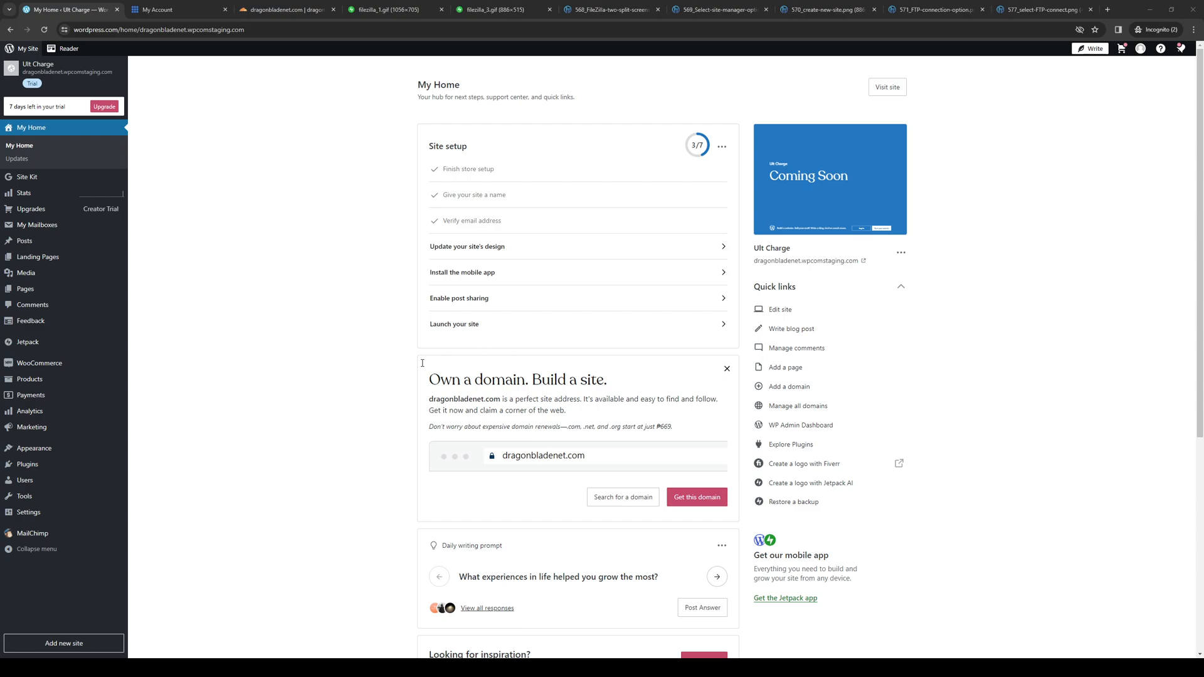
{"action": "mouse_move", "coordinate": [275, 365]}
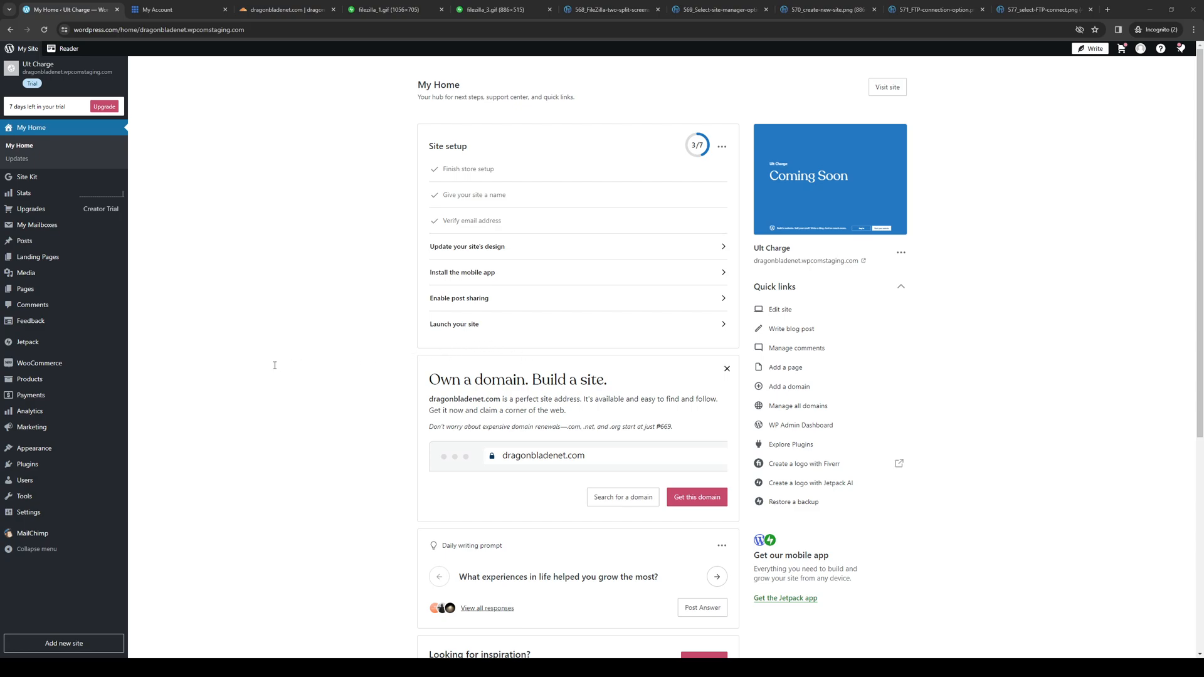
{"action": "mouse_move", "coordinate": [836, 231]}
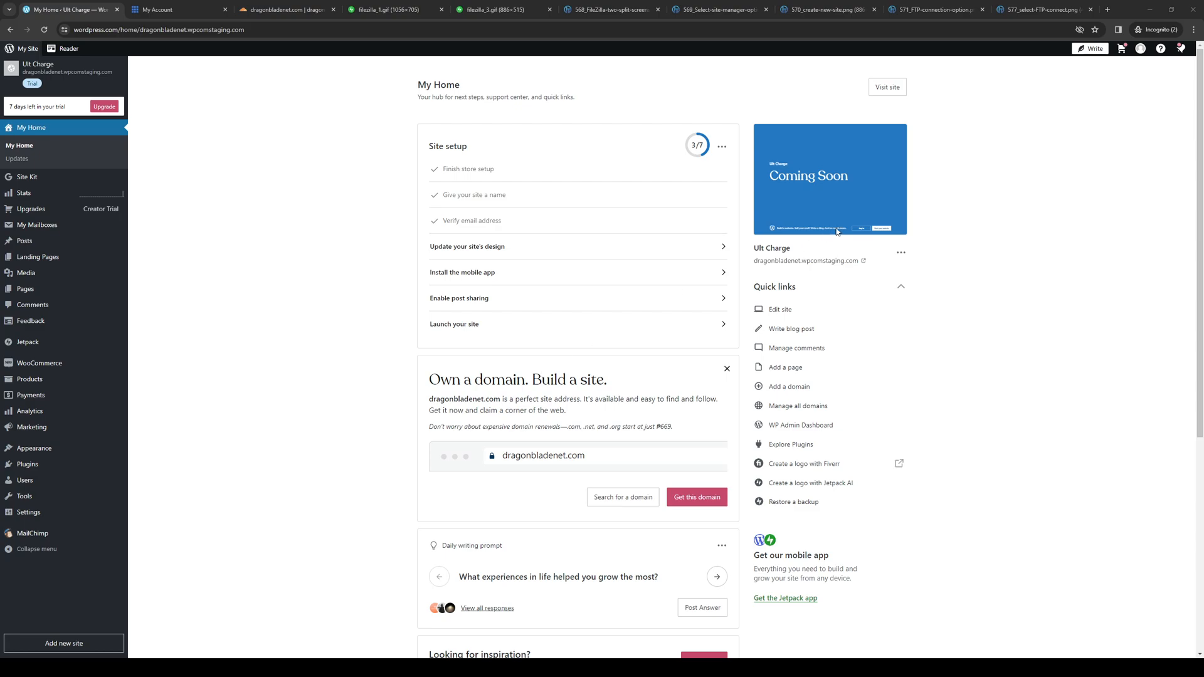
{"action": "mouse_move", "coordinate": [723, 430]}
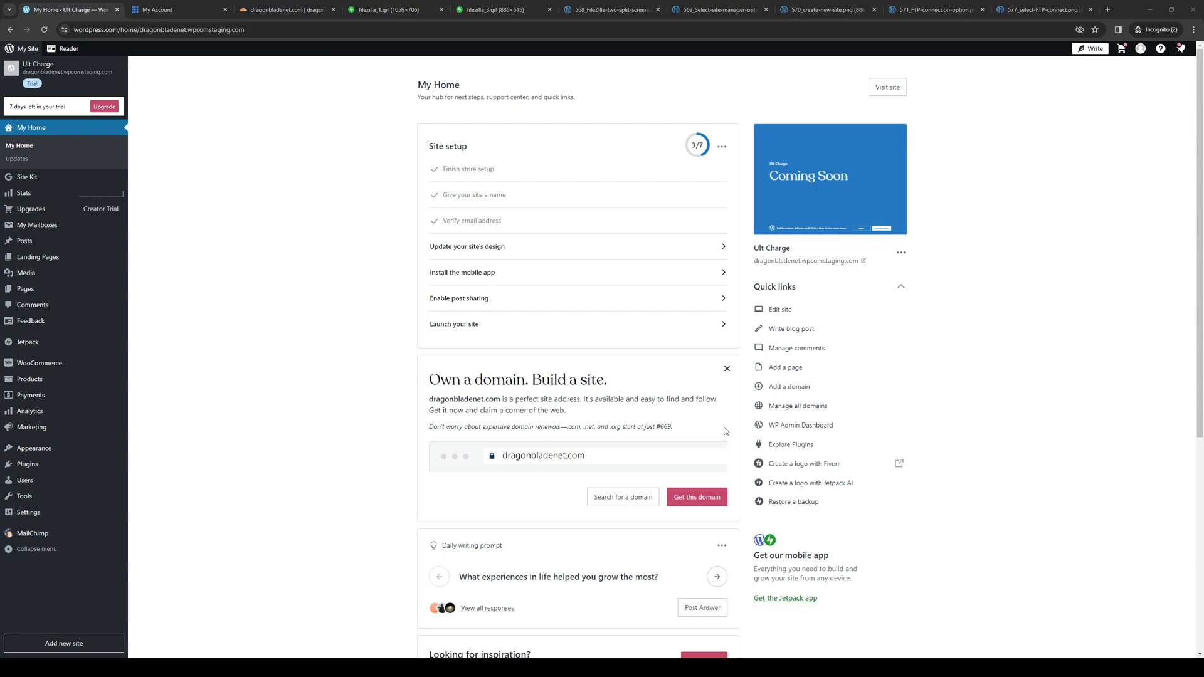